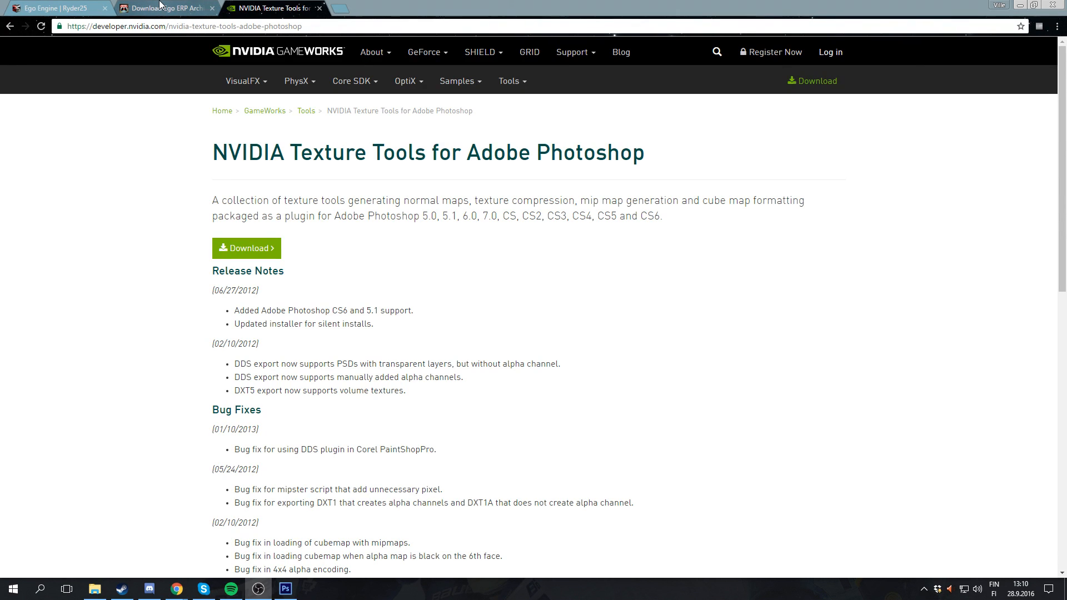
mouse_move(288, 47)
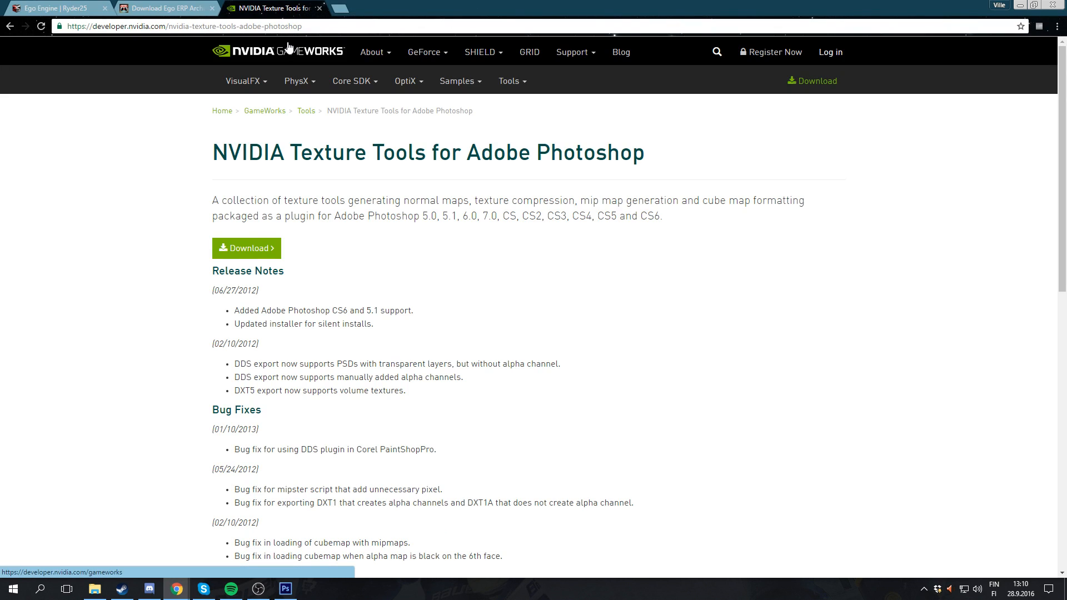
Scroll the NVIDIA Texture Tools page to the Normal Map filter and DDS plug-in descriptions.
scroll(down, 3)
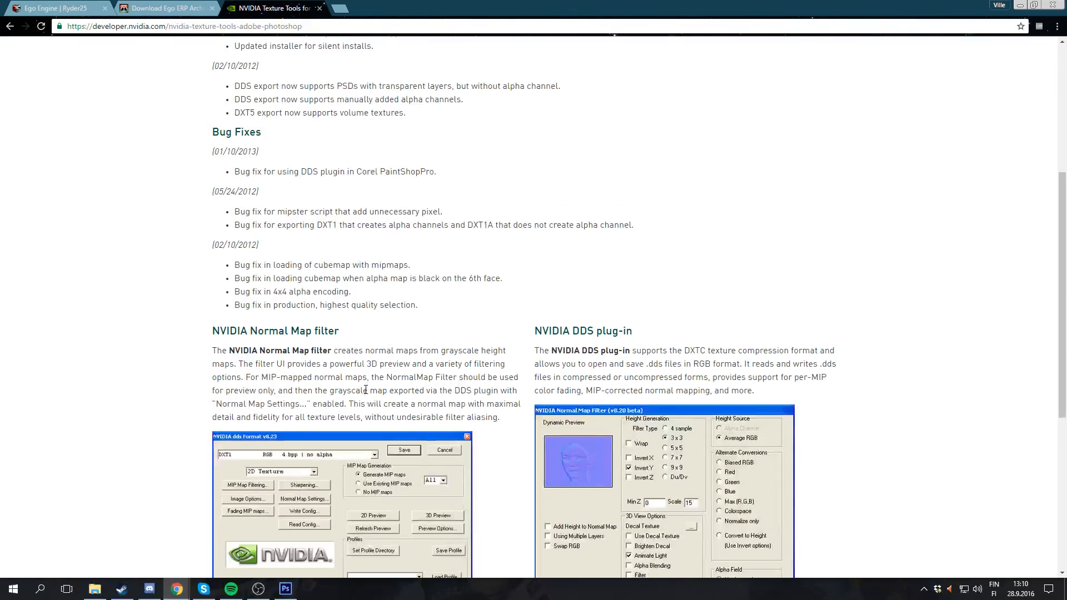
scroll(down, 3)
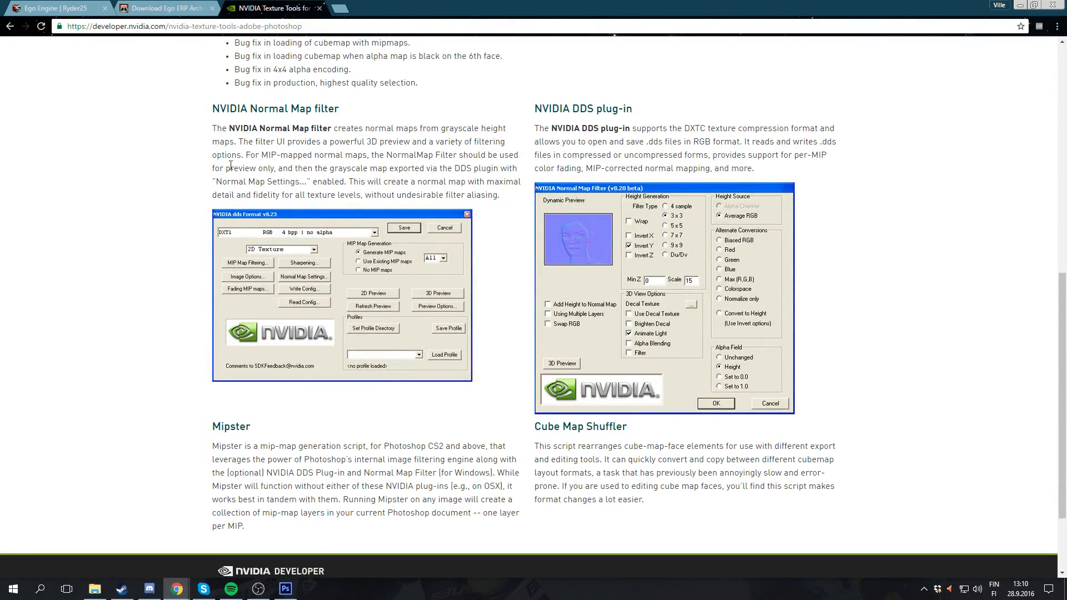
scroll(up, 3)
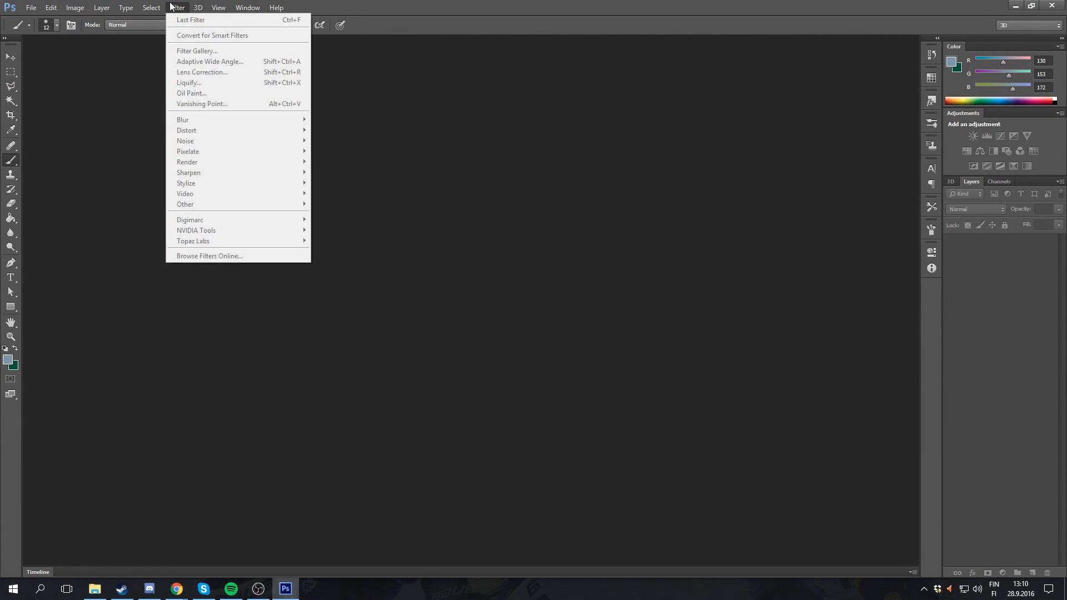
mouse_move(339, 270)
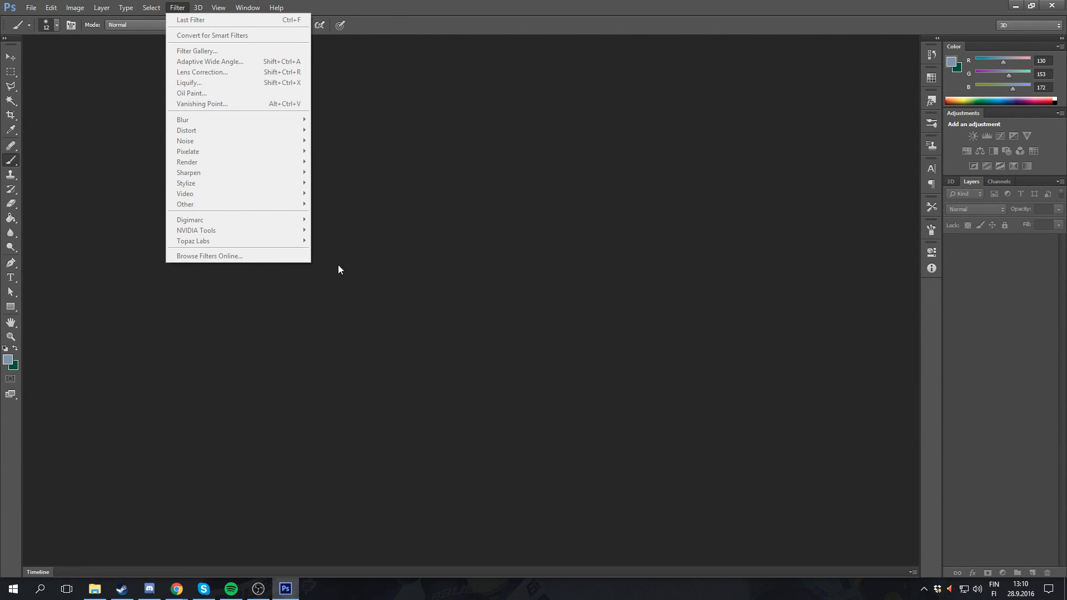
mouse_move(142, 222)
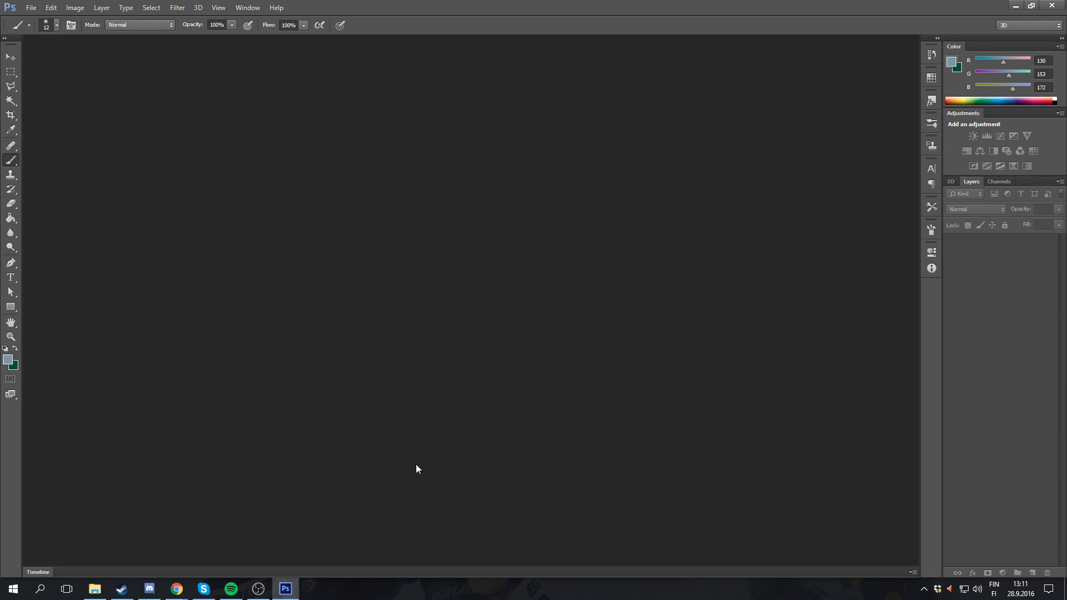
click(176, 589)
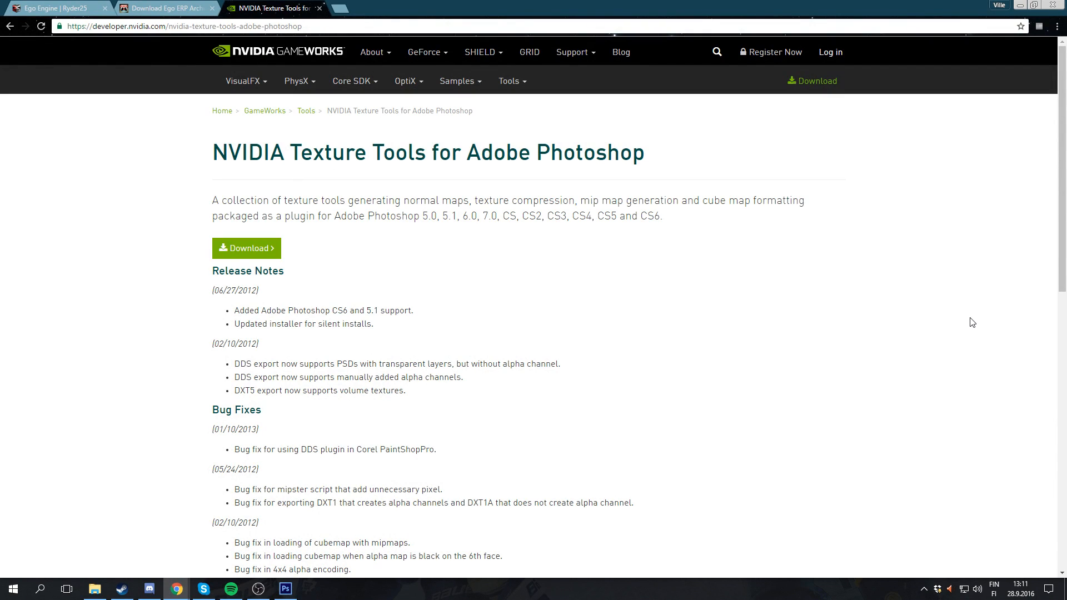
mouse_move(554, 263)
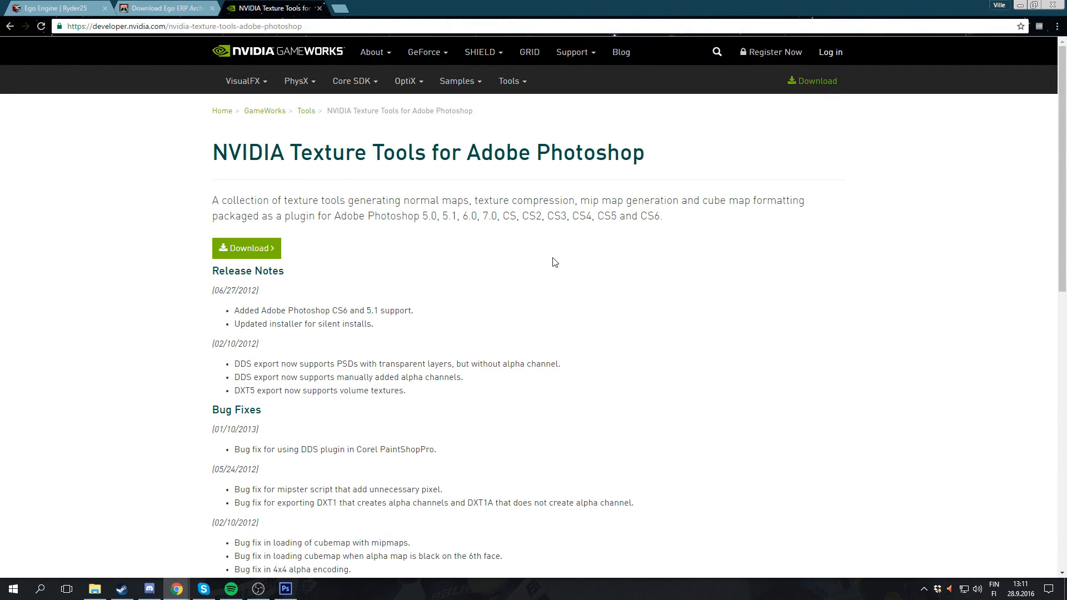
From Ryder25's Ego Engine tools page, follow the EGO ERP Archiver link to itch.io.
click(164, 7)
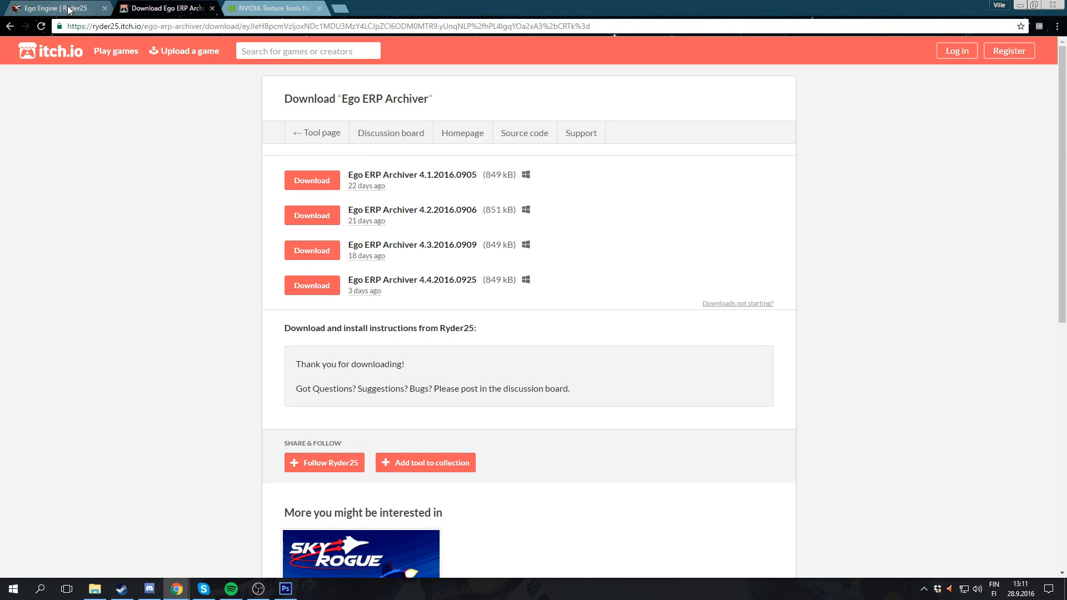
mouse_move(58, 7)
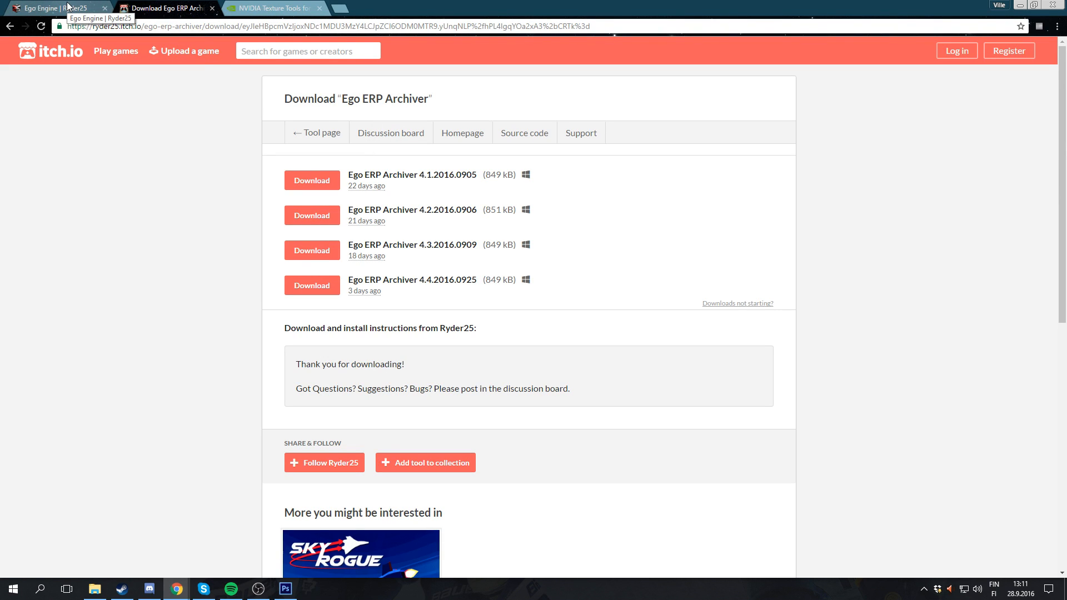
click(51, 7)
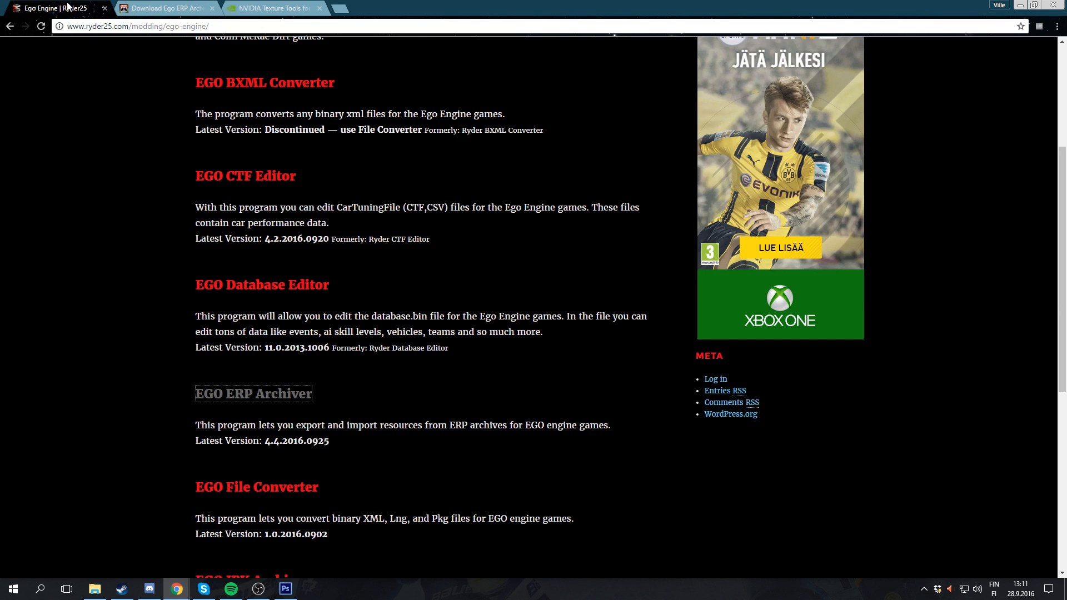
scroll(up, 3)
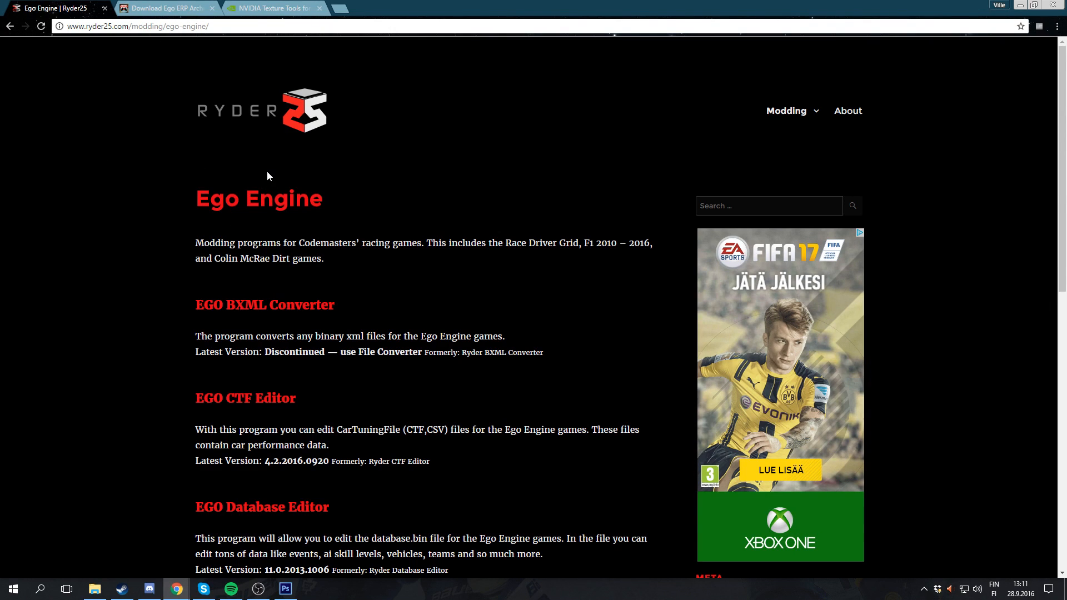
scroll(down, 3)
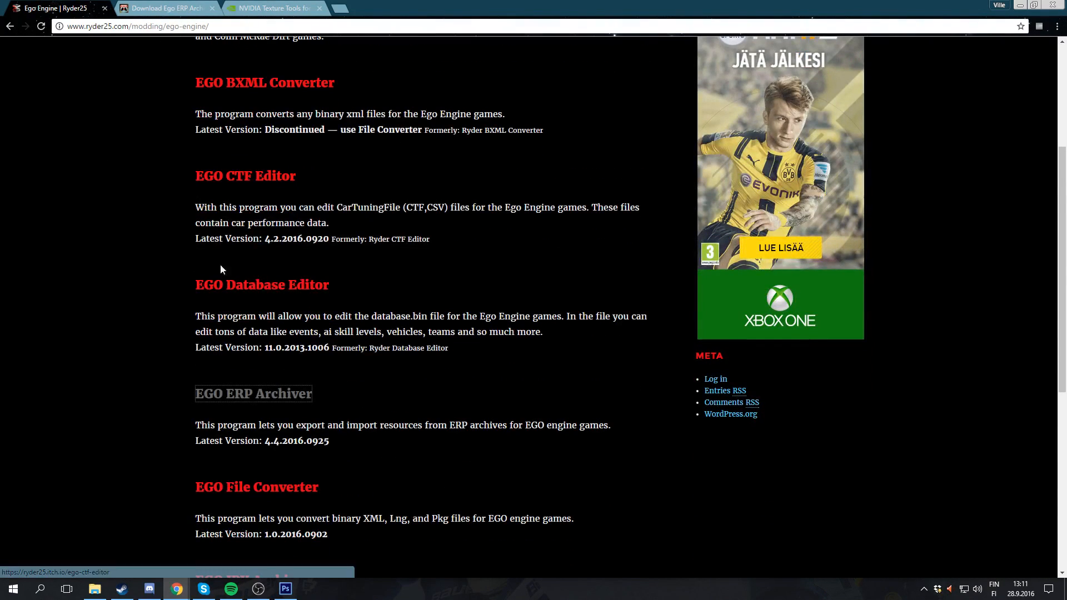
scroll(down, 3)
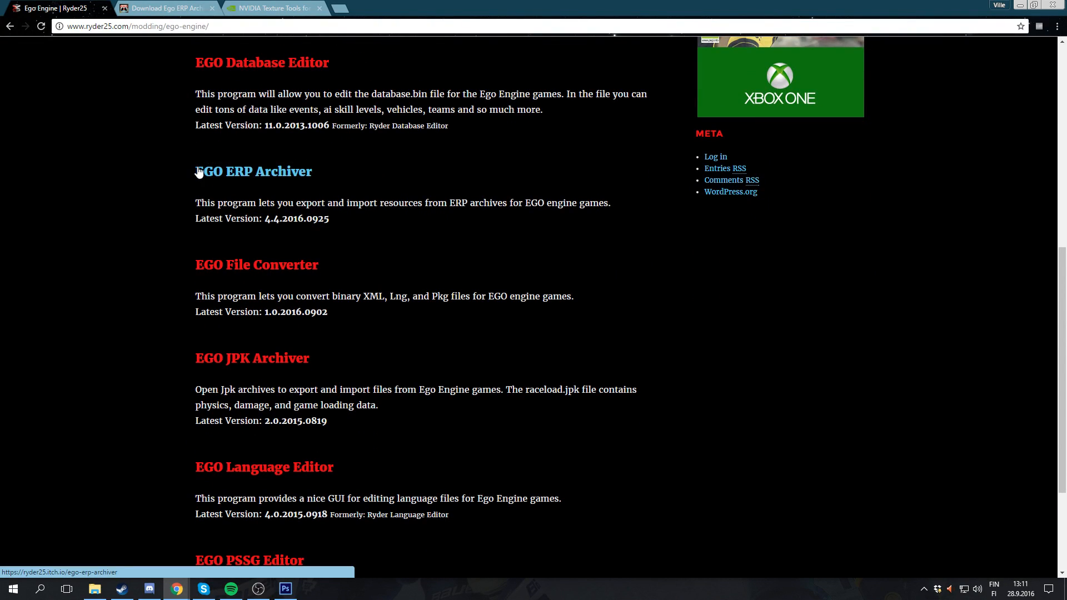
mouse_move(238, 180)
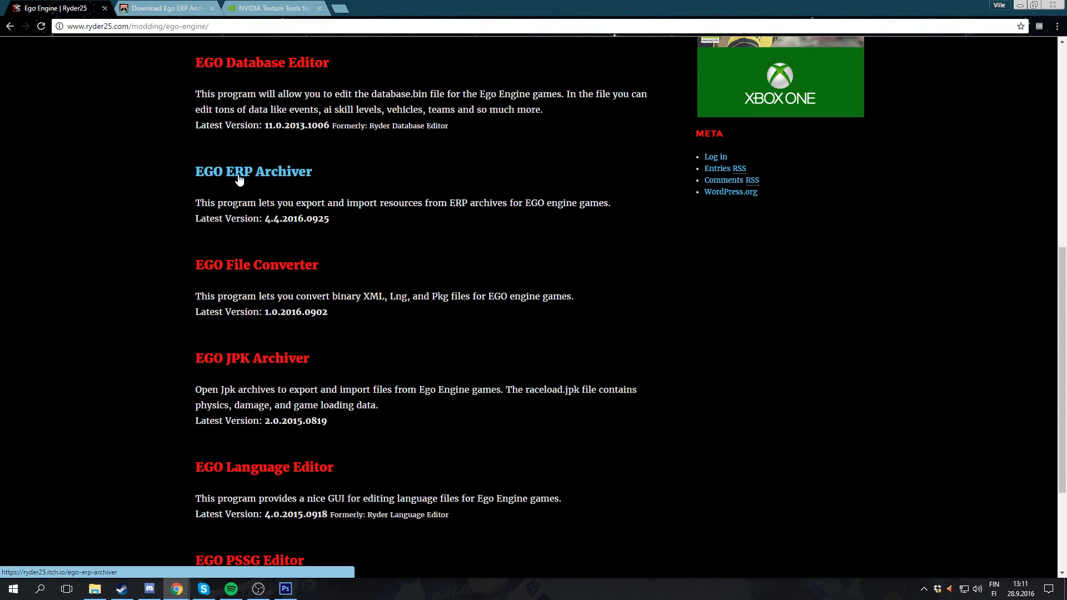
click(253, 172)
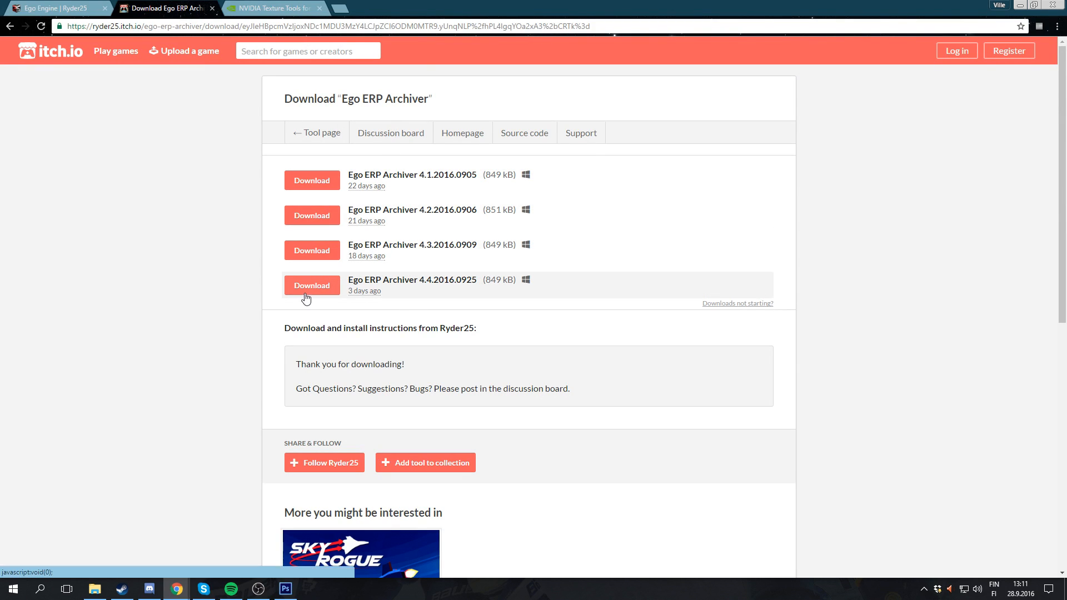
mouse_move(309, 293)
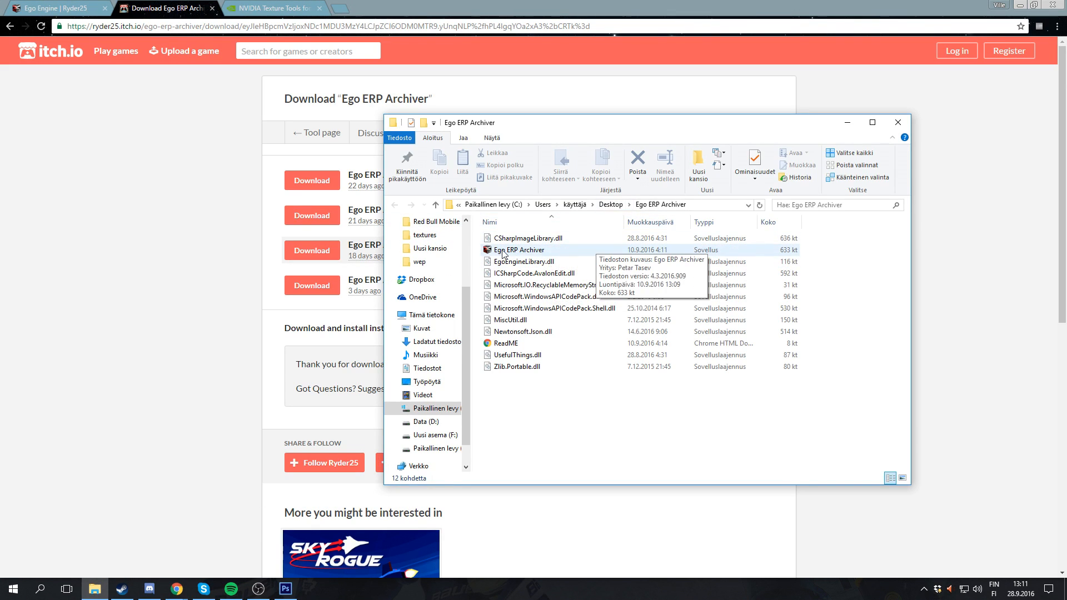
Run the Ego ERP Archiver executable in the Desktop\Ego ERP Archiver folder.
double_click(518, 250)
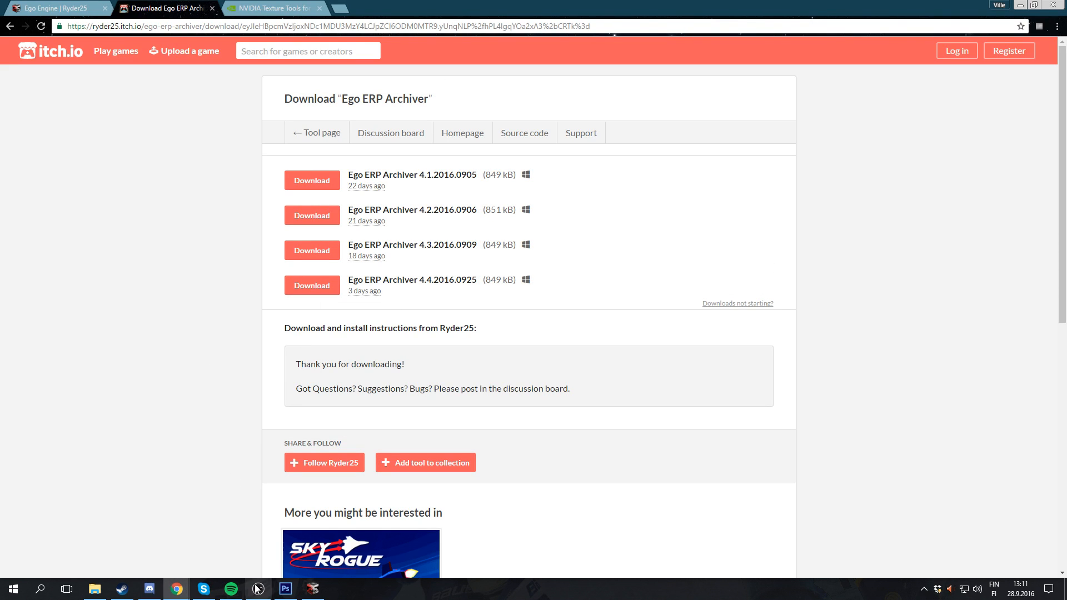
Set the F1 2016 Directory under Settings and bring up File > Open for ERP archives.
click(312, 589)
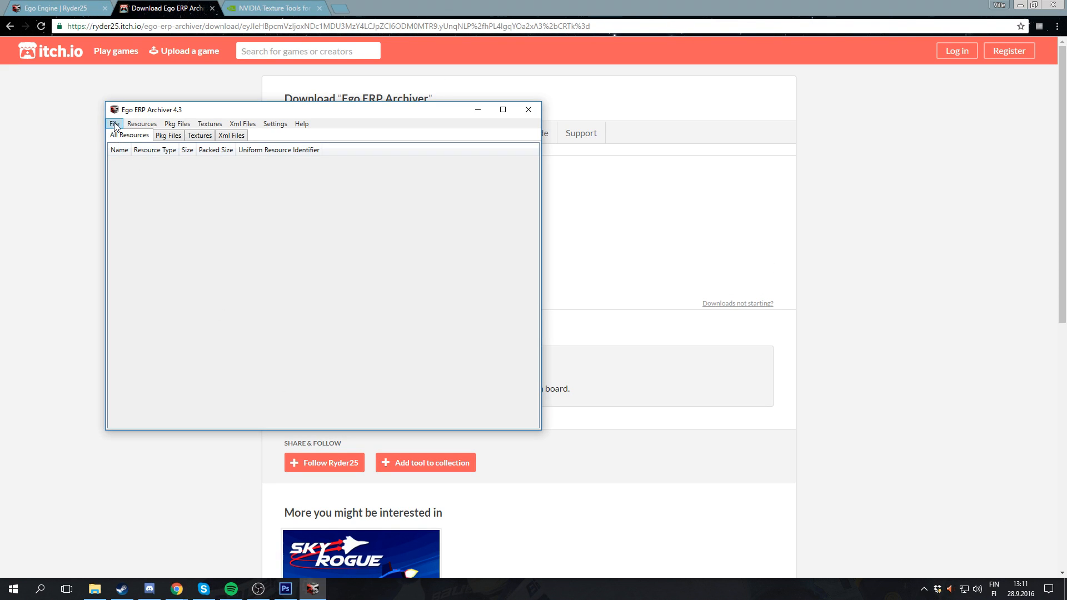
click(275, 124)
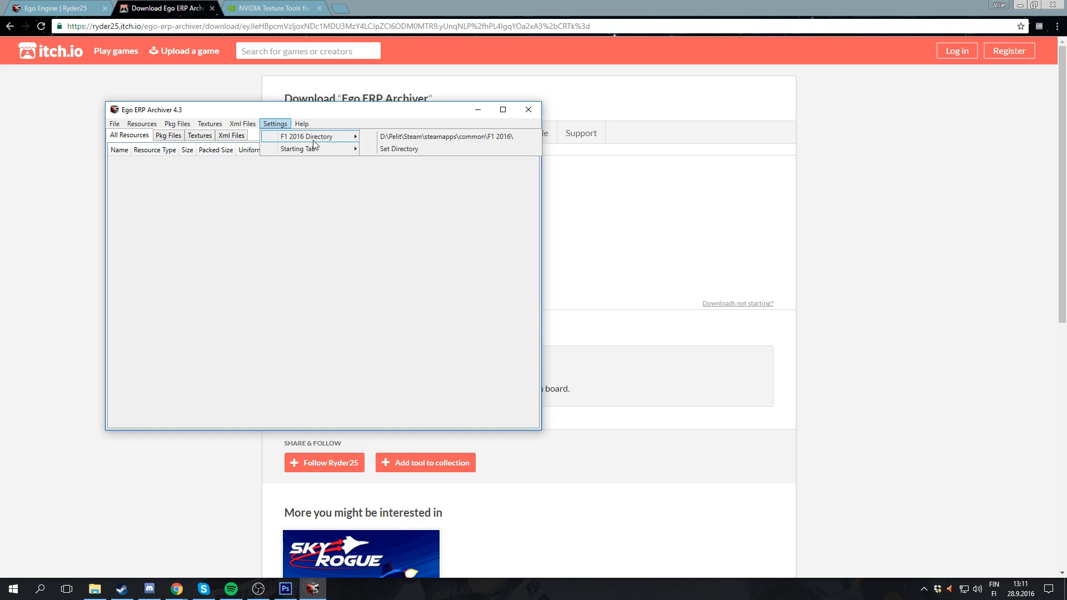
mouse_move(429, 152)
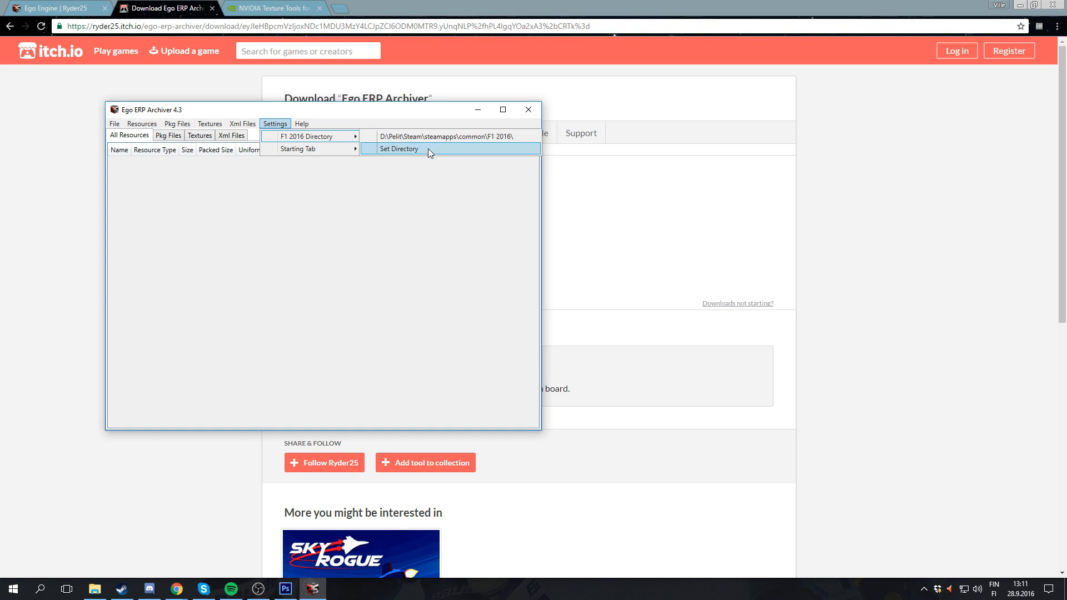
click(142, 124)
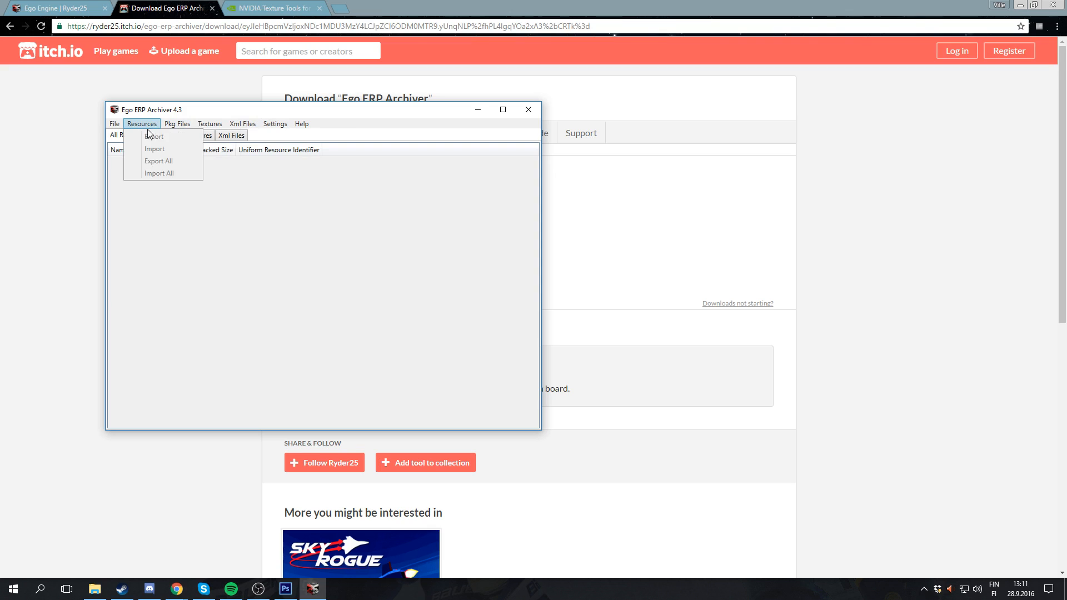
click(154, 135)
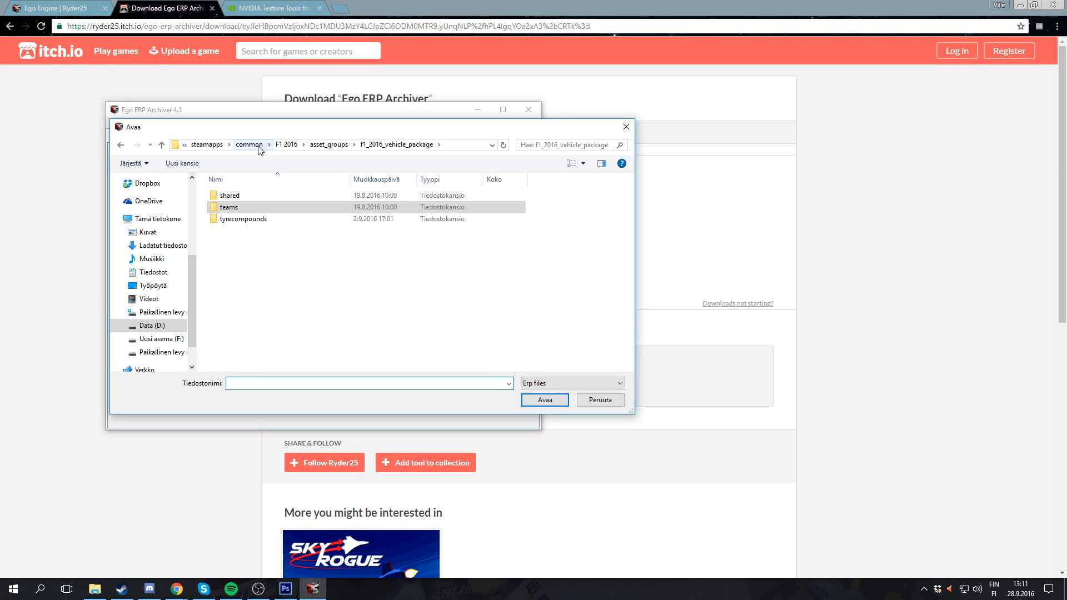
Browse from steamapps into f1_2016_vehicle_package\teams\toro_rosso\wep, where toro_rosso.erp is listed.
click(182, 145)
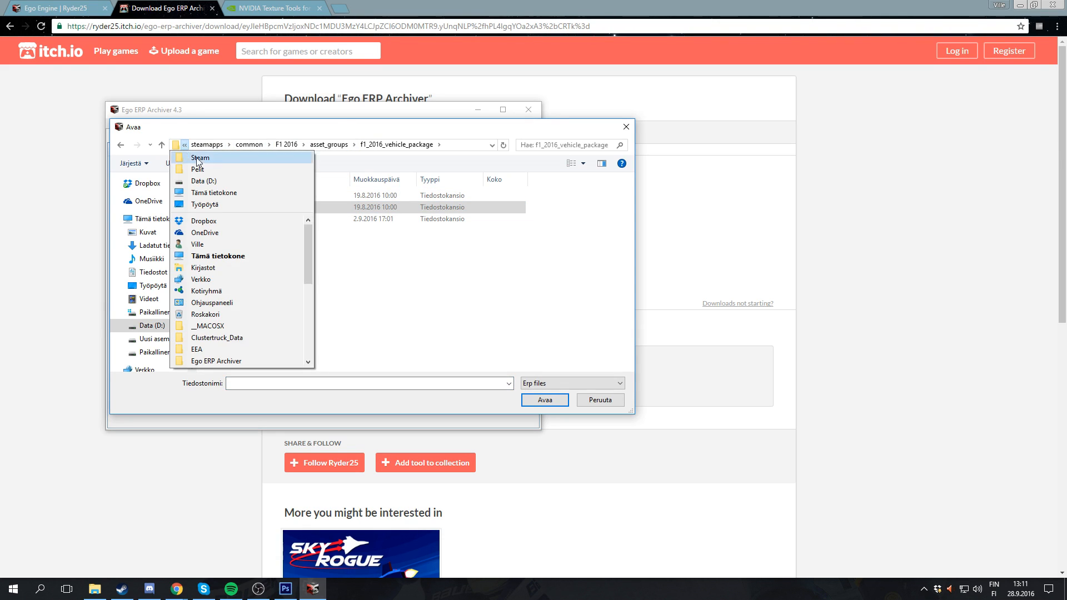
click(209, 145)
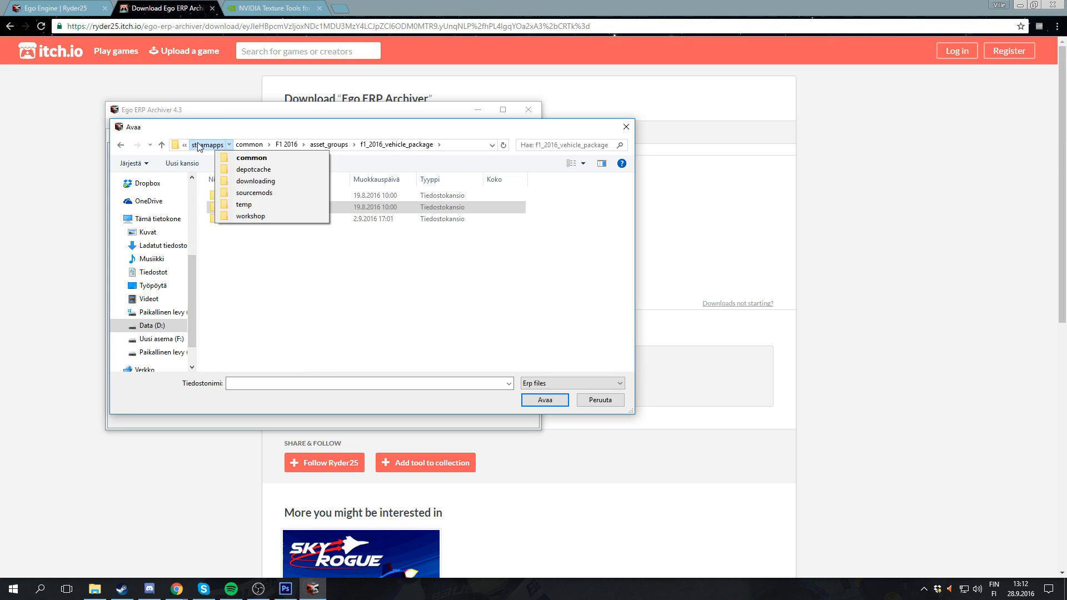
click(353, 145)
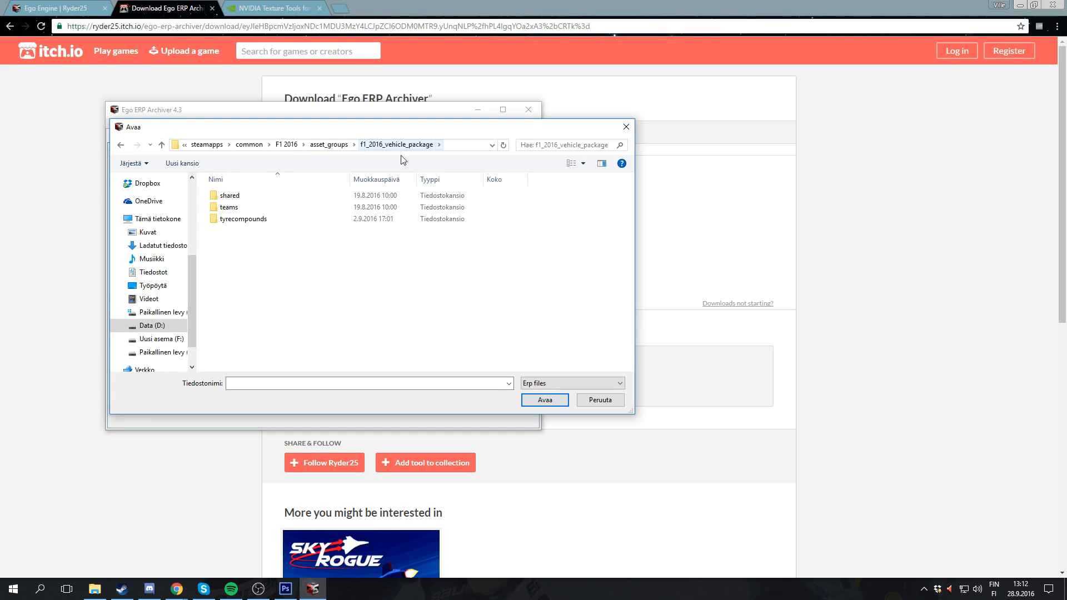
double_click(228, 207)
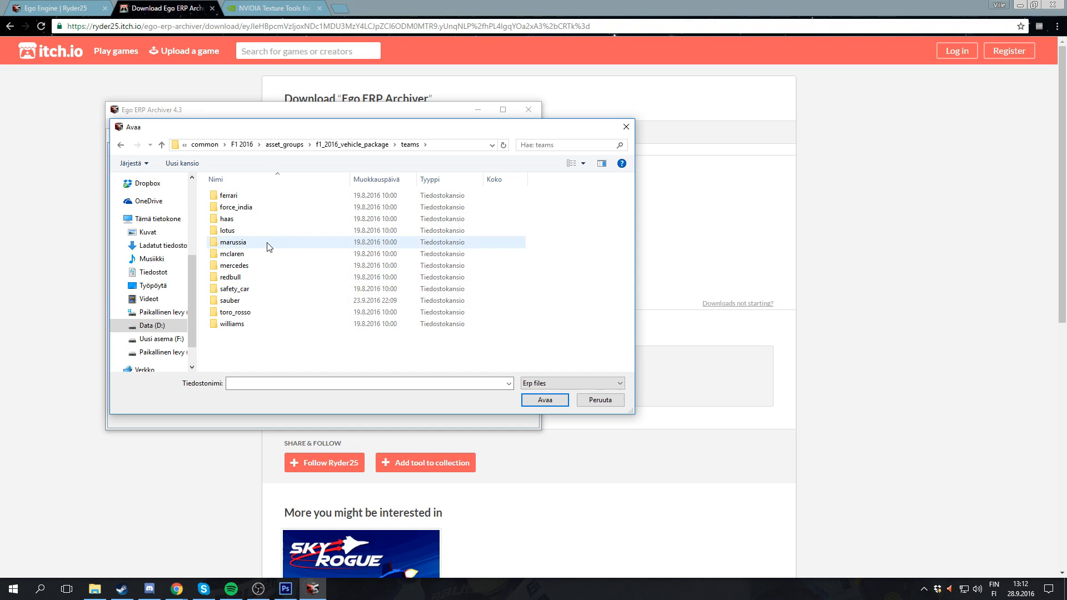
click(235, 311)
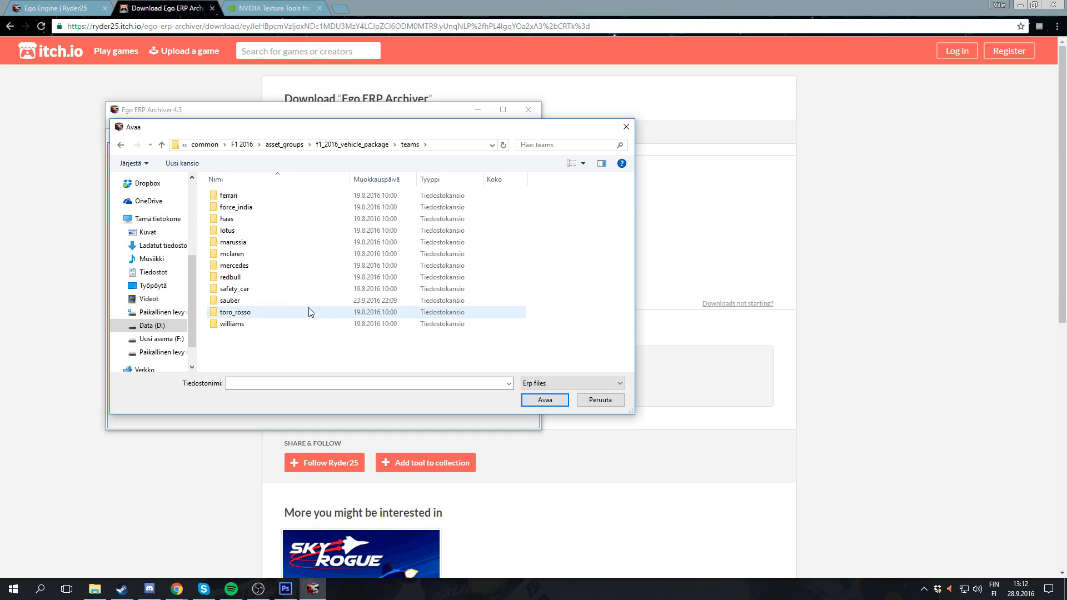
double_click(235, 312)
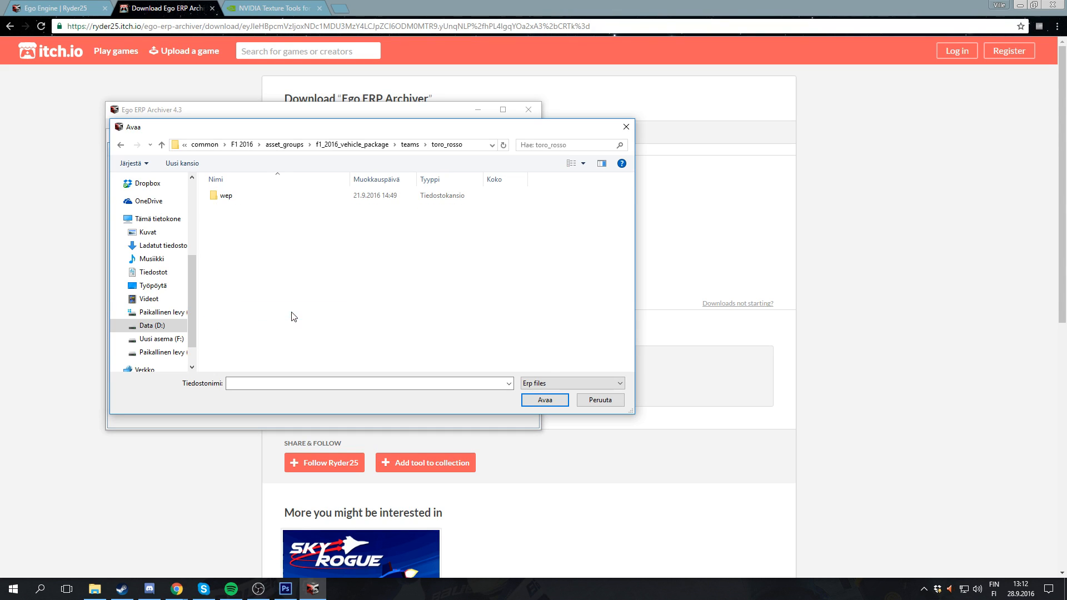
double_click(225, 196)
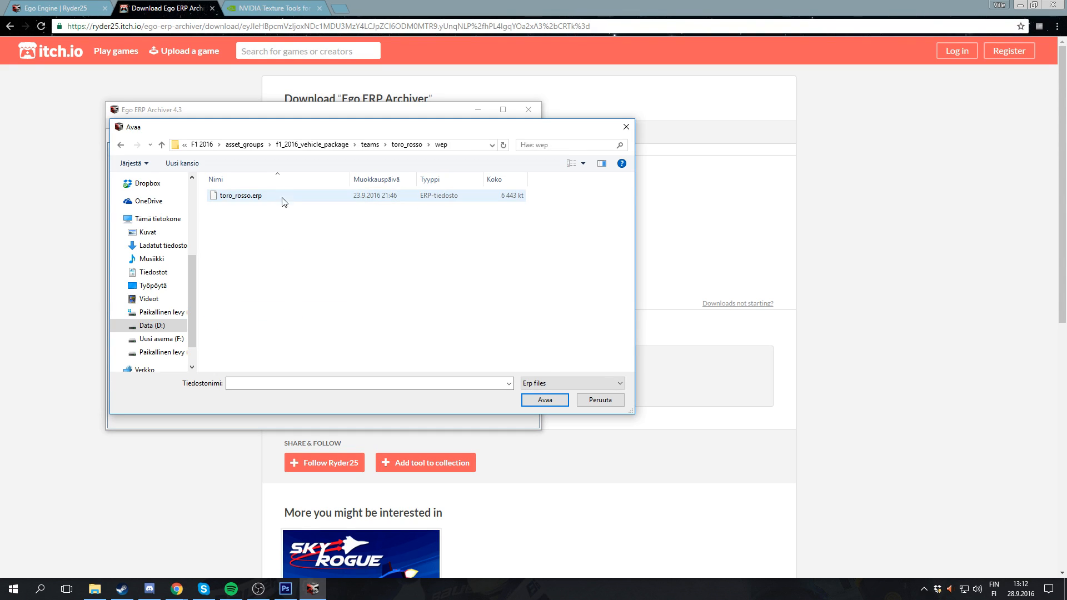
mouse_move(240, 195)
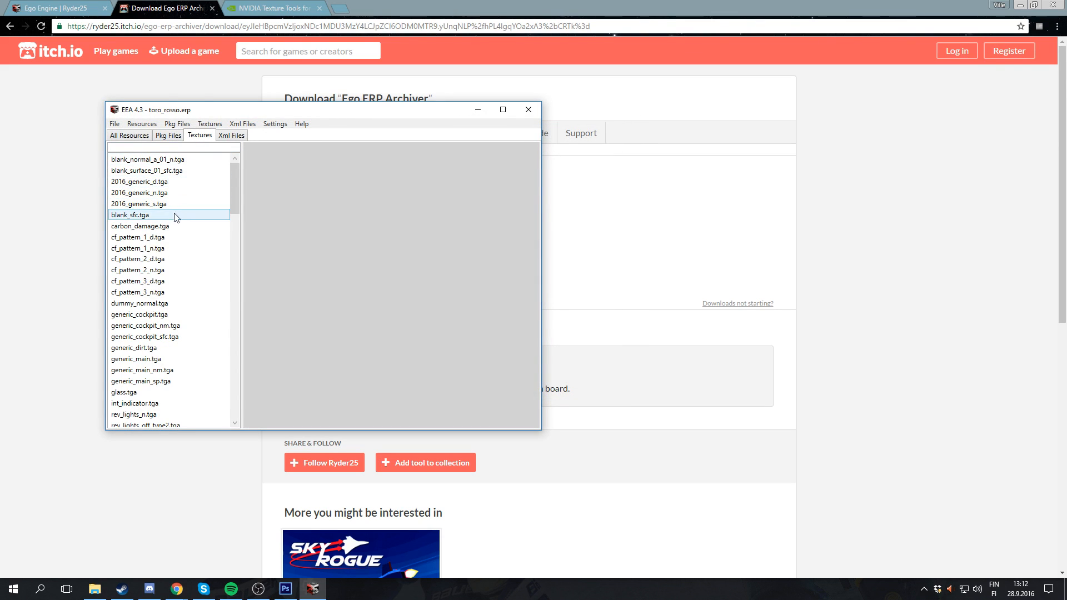
Select toro_rosso_decal.tga in the Textures list to preview its Red Bull logos.
click(143, 325)
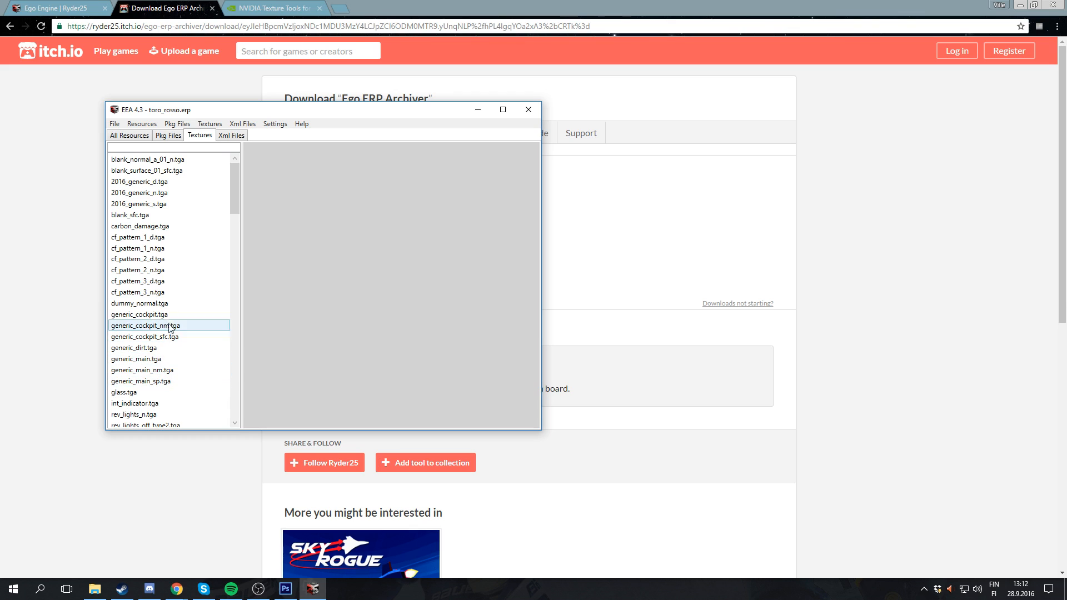
scroll(down, 3)
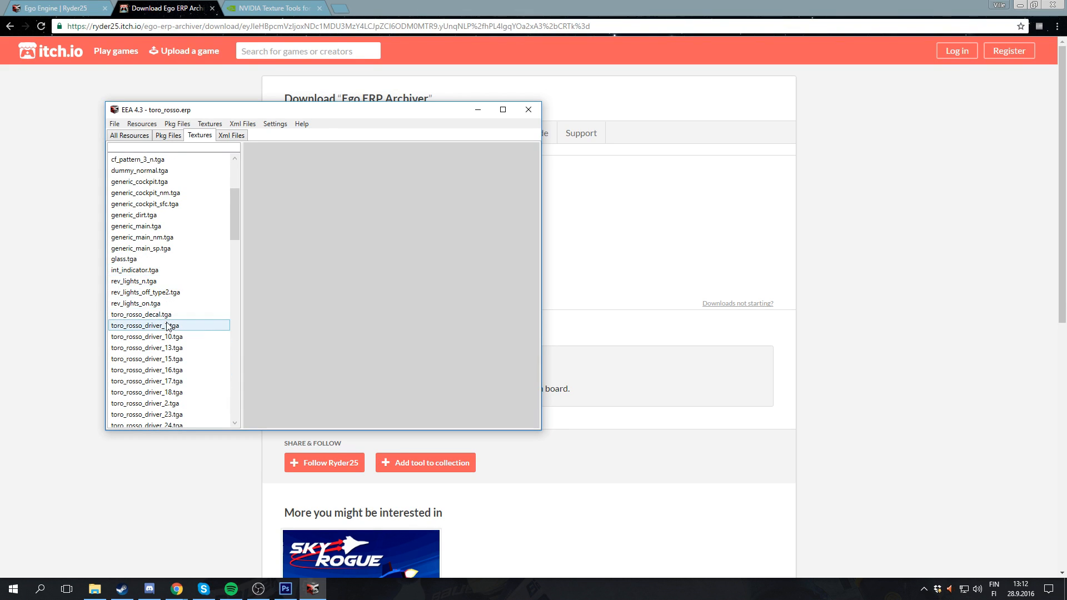
click(143, 313)
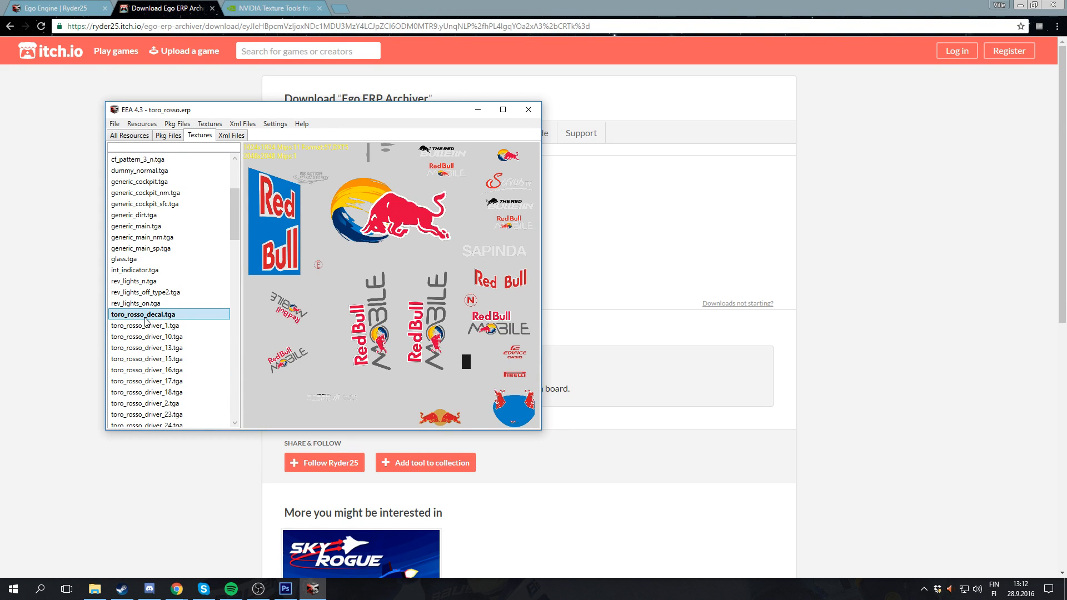
mouse_move(163, 323)
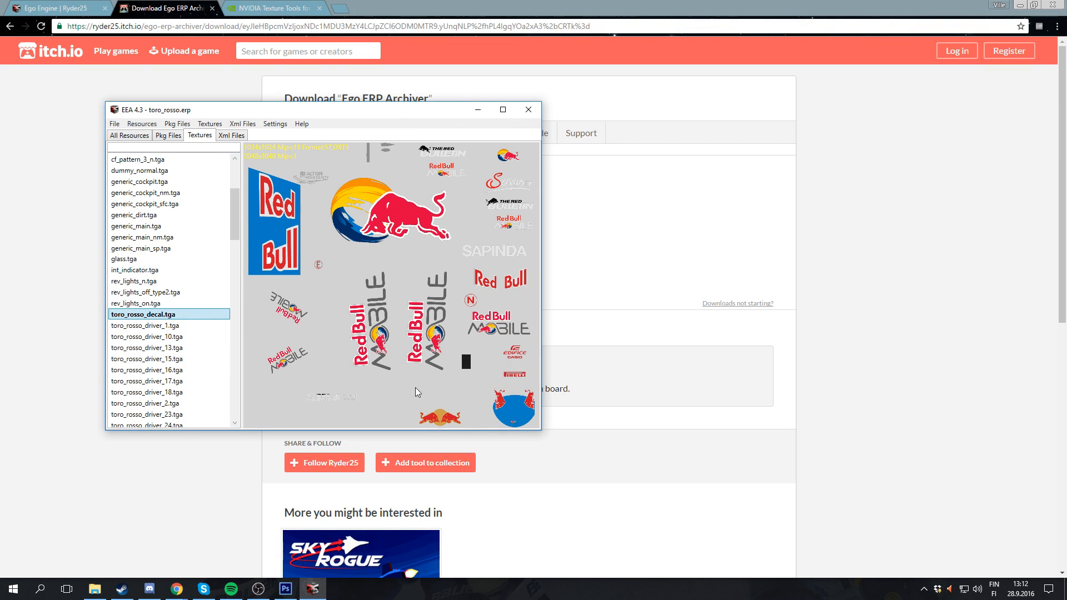
mouse_move(452, 279)
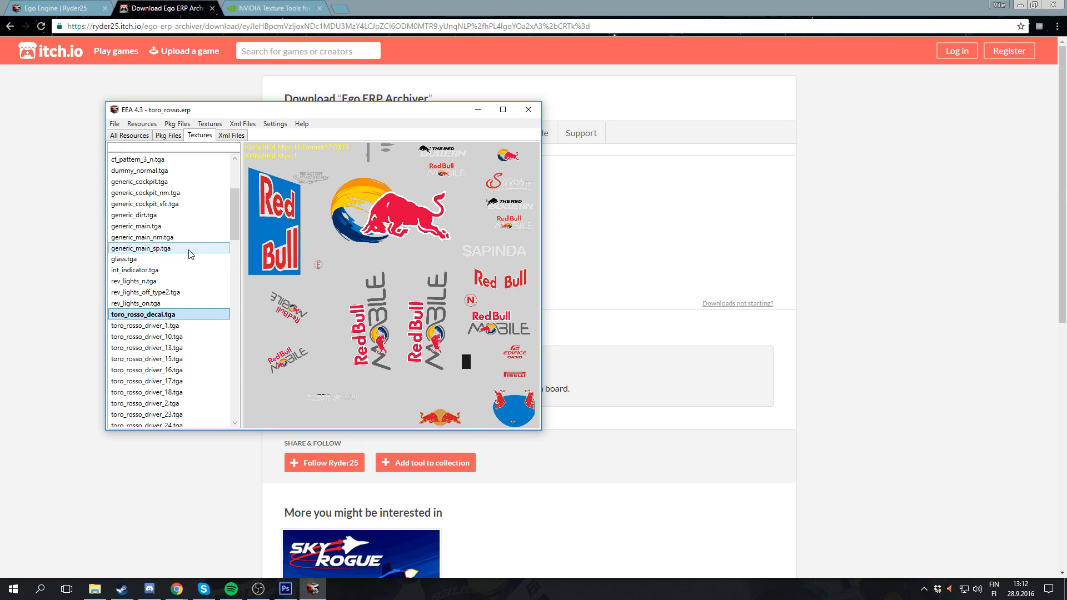
mouse_move(383, 257)
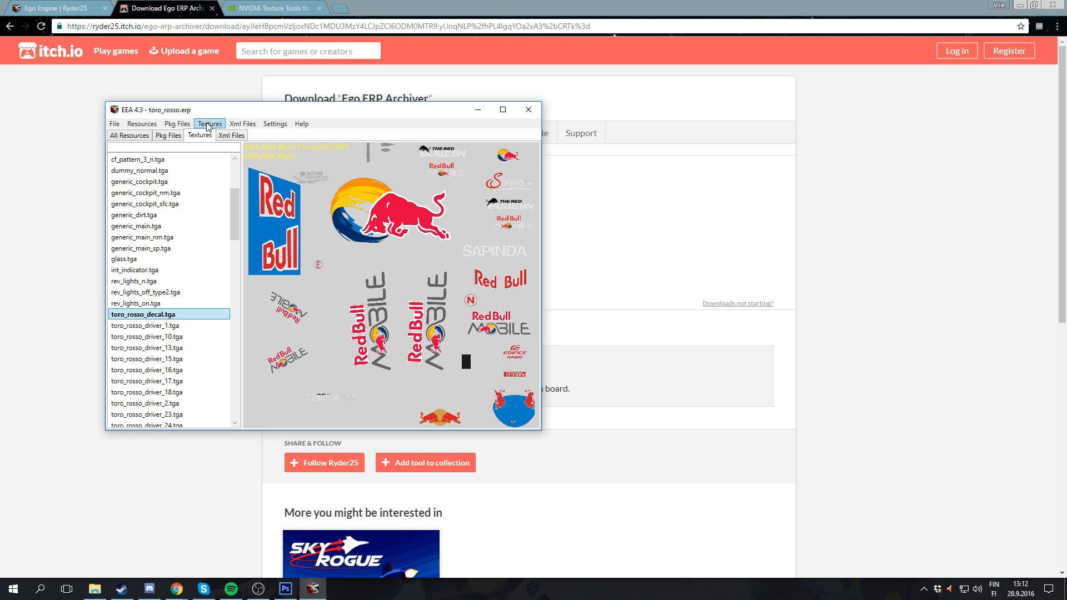
click(209, 123)
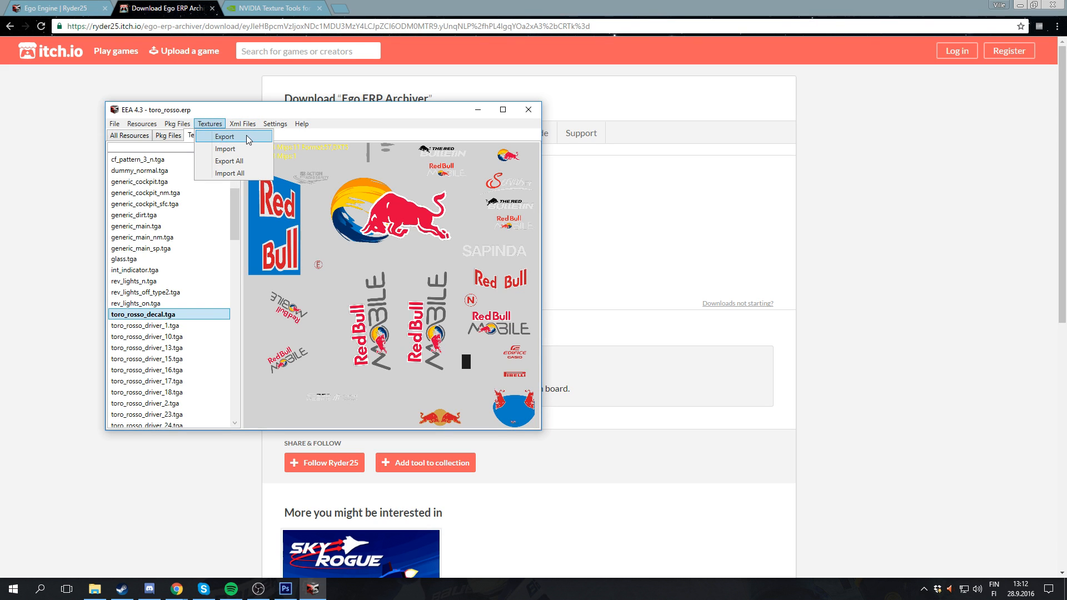
click(225, 136)
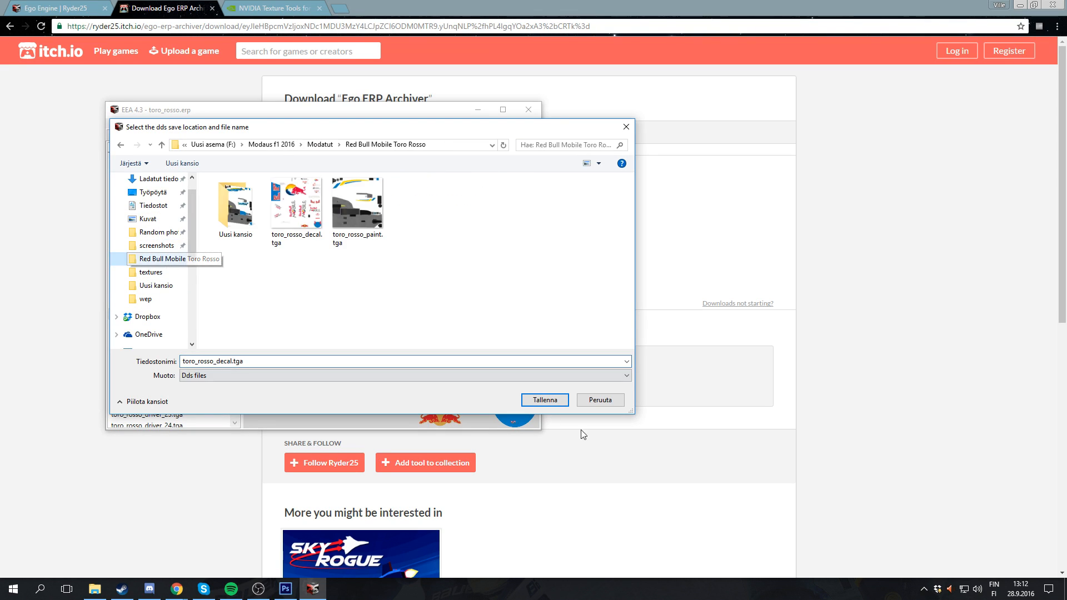
click(543, 399)
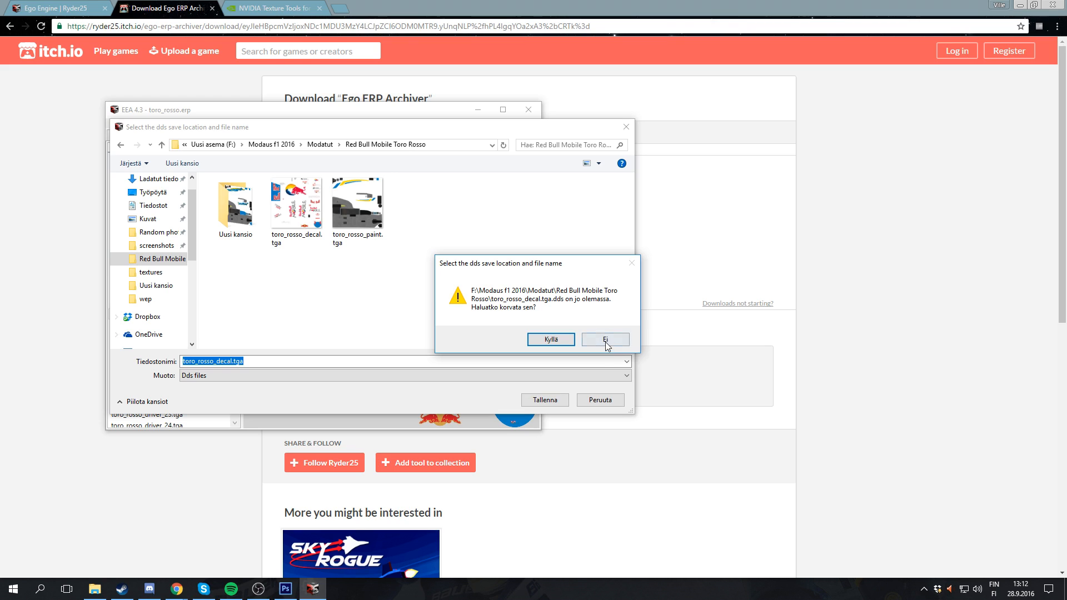
click(604, 339)
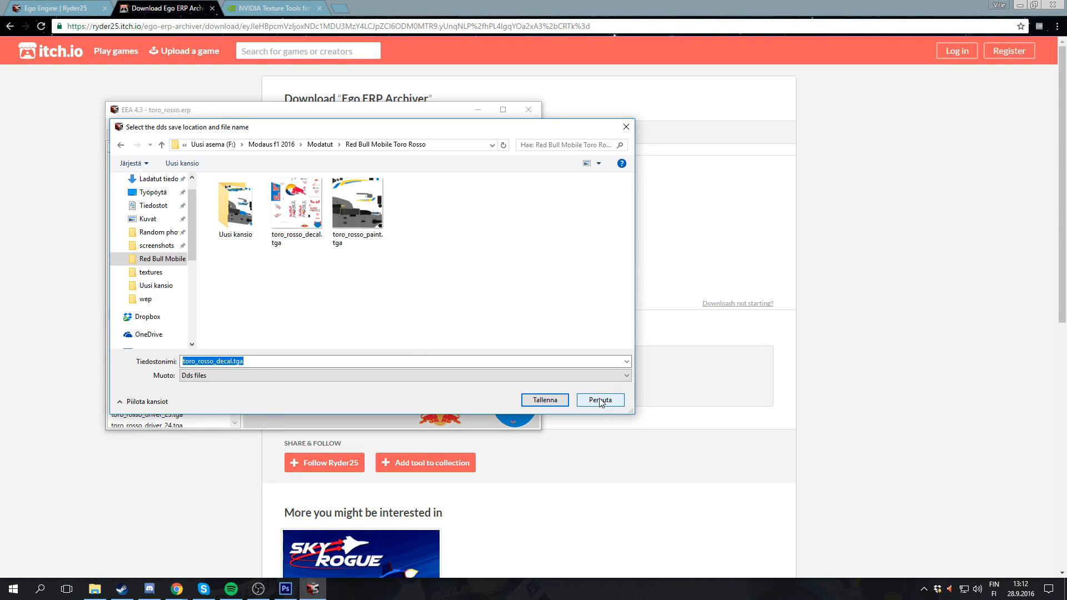
click(600, 399)
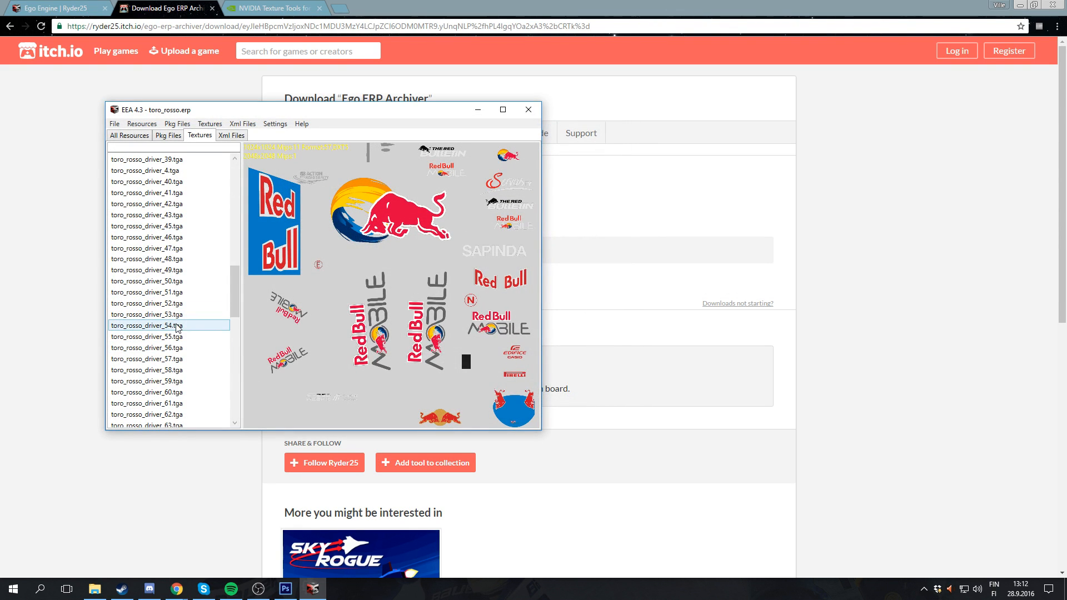
Select toro_rosso_paint.tga and export it as a DDS file to a chosen folder.
click(143, 280)
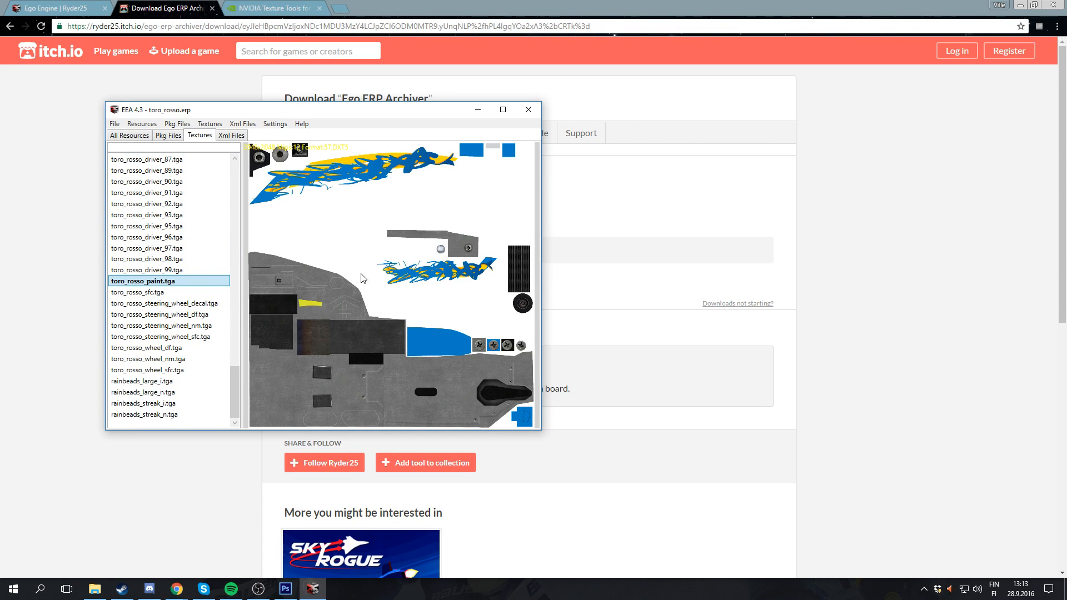
mouse_move(424, 179)
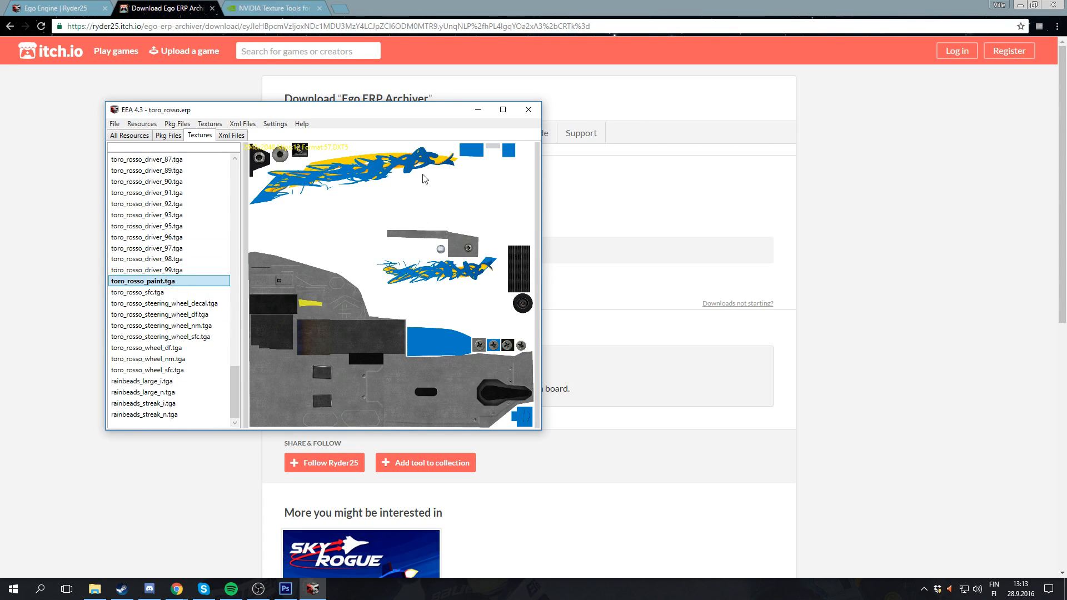
mouse_move(422, 154)
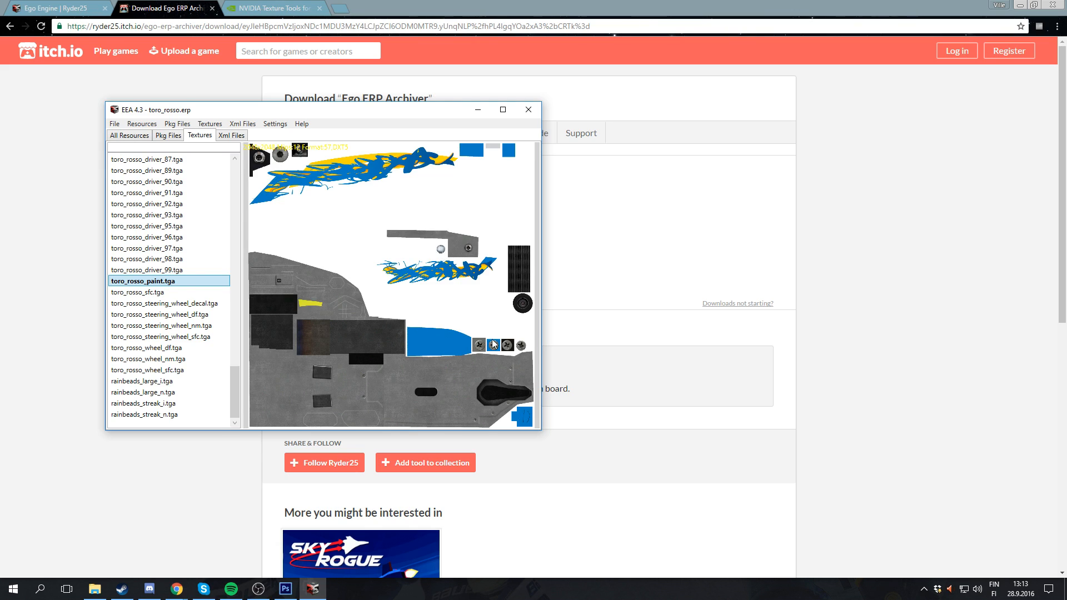
click(147, 270)
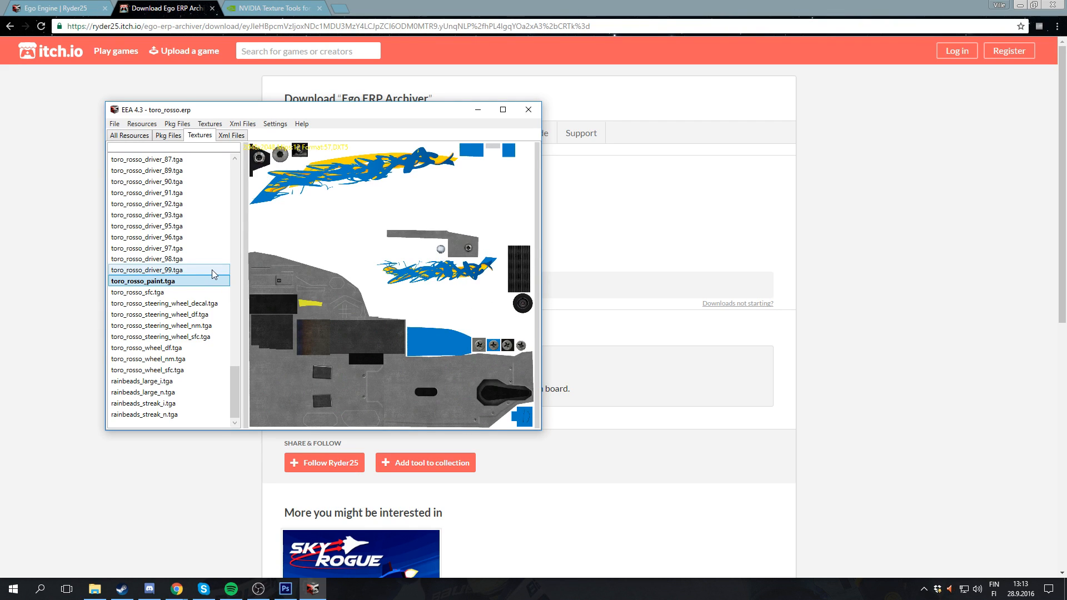
scroll(up, 3)
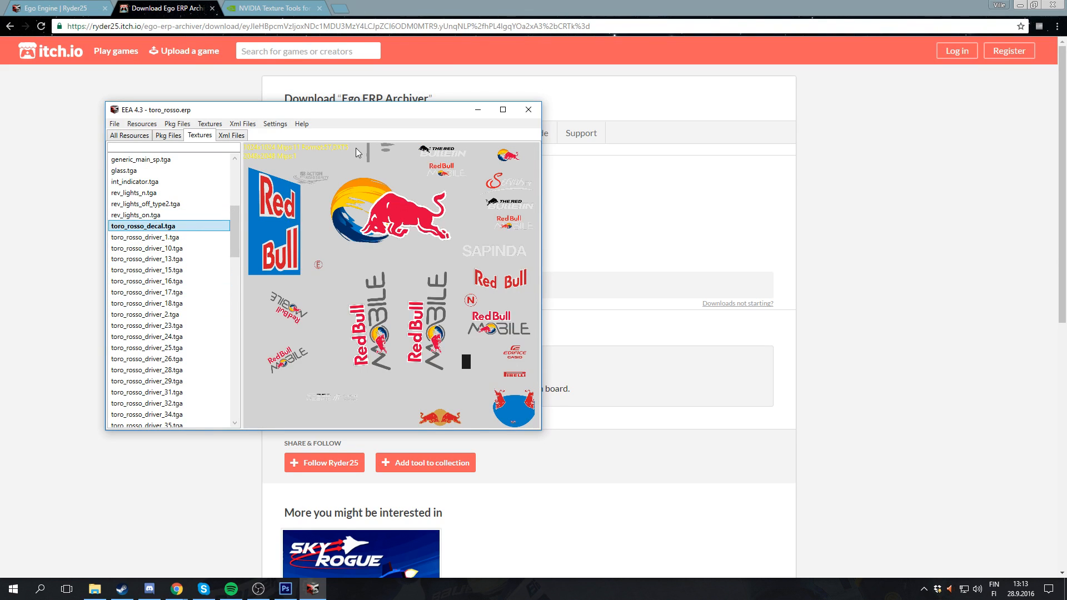
mouse_move(357, 224)
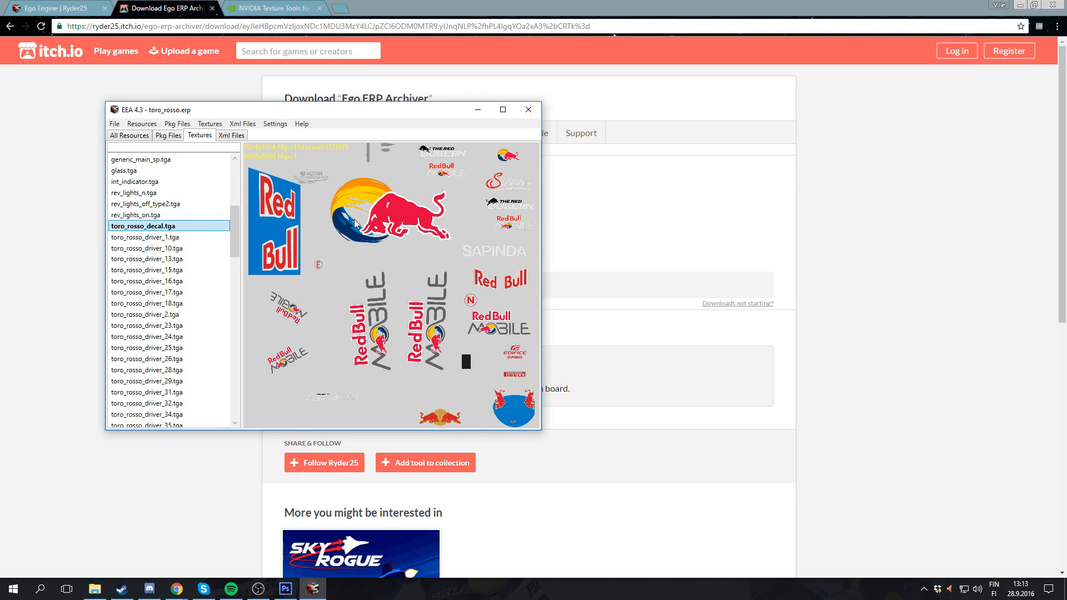
click(147, 359)
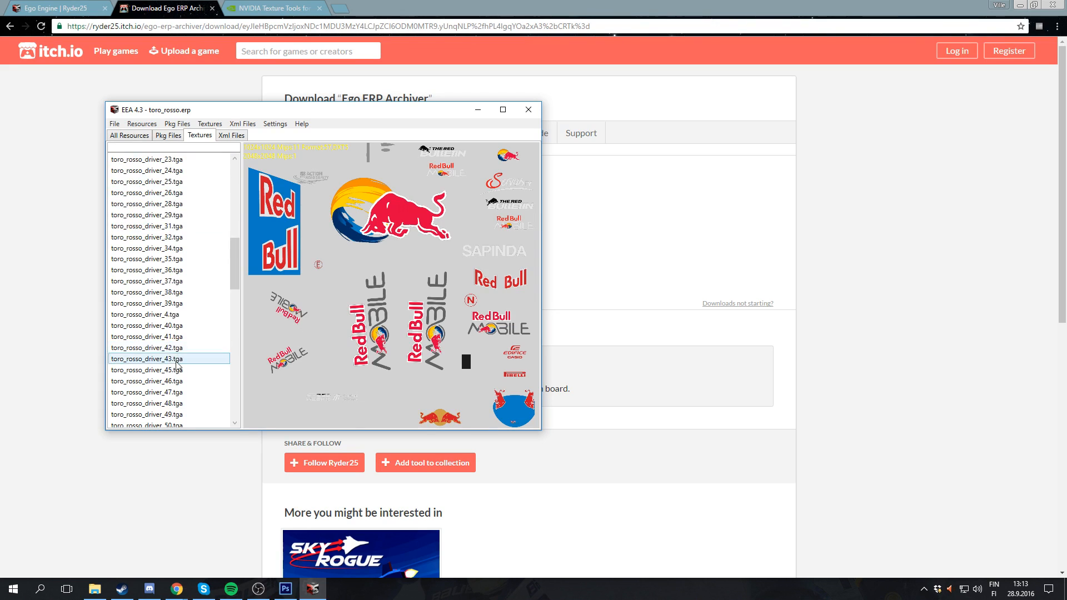
scroll(down, 3)
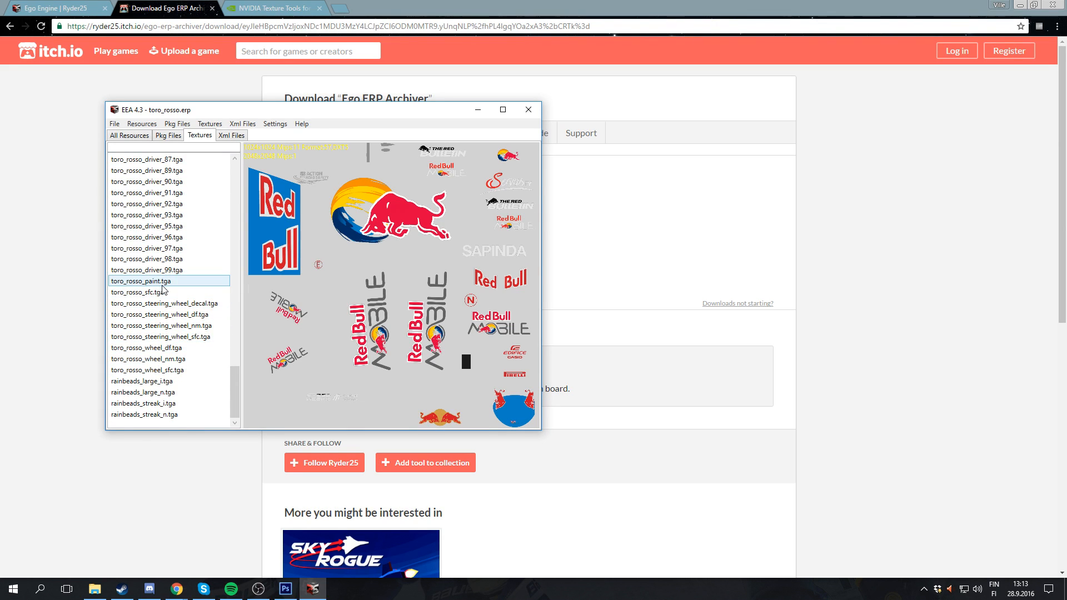
click(140, 280)
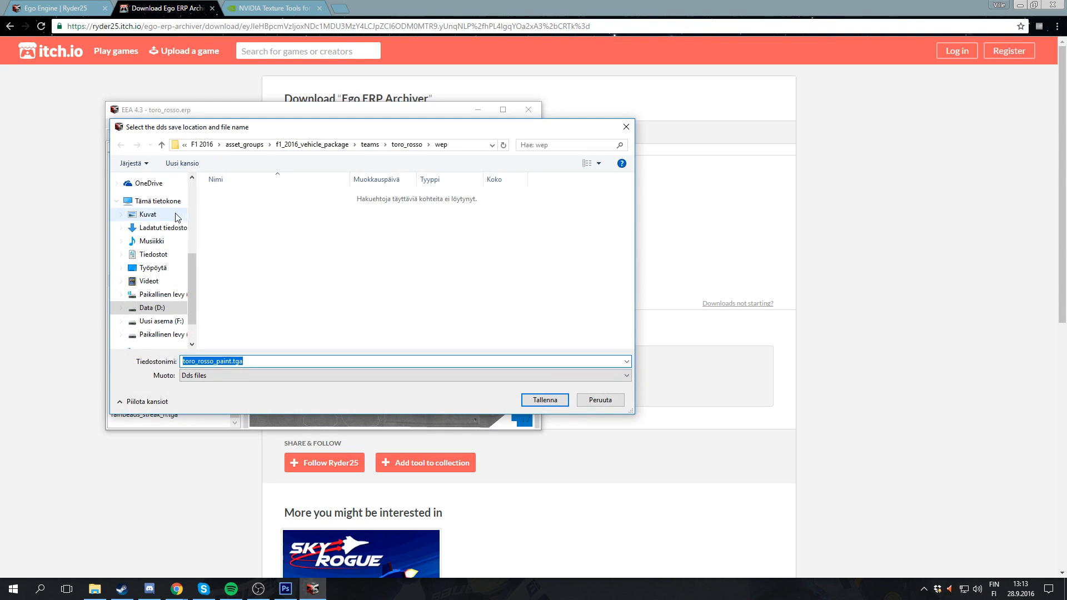
click(544, 400)
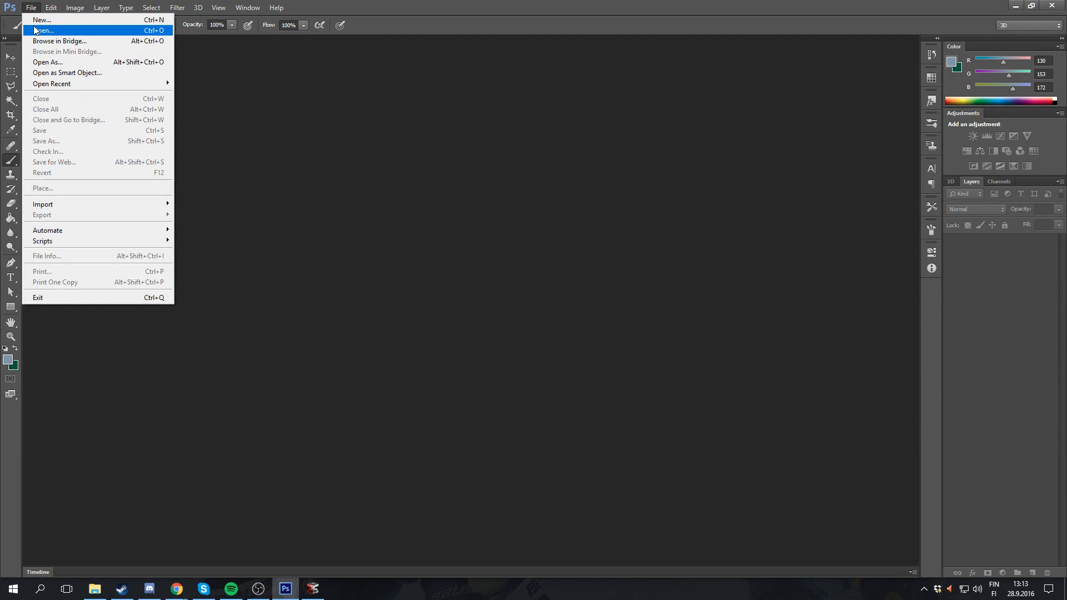
Open toro_rosso_decal.tga.dds and toro_rosso_paint.tga.dds from the Red Bull Mobile Toro Rosso folder with default DDS settings.
click(43, 30)
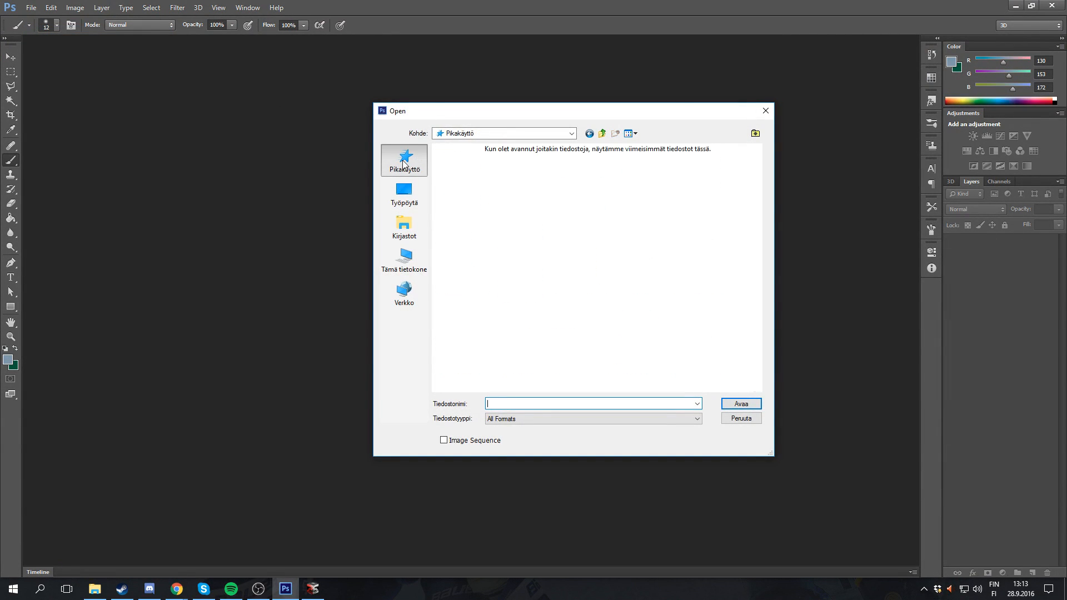
click(404, 161)
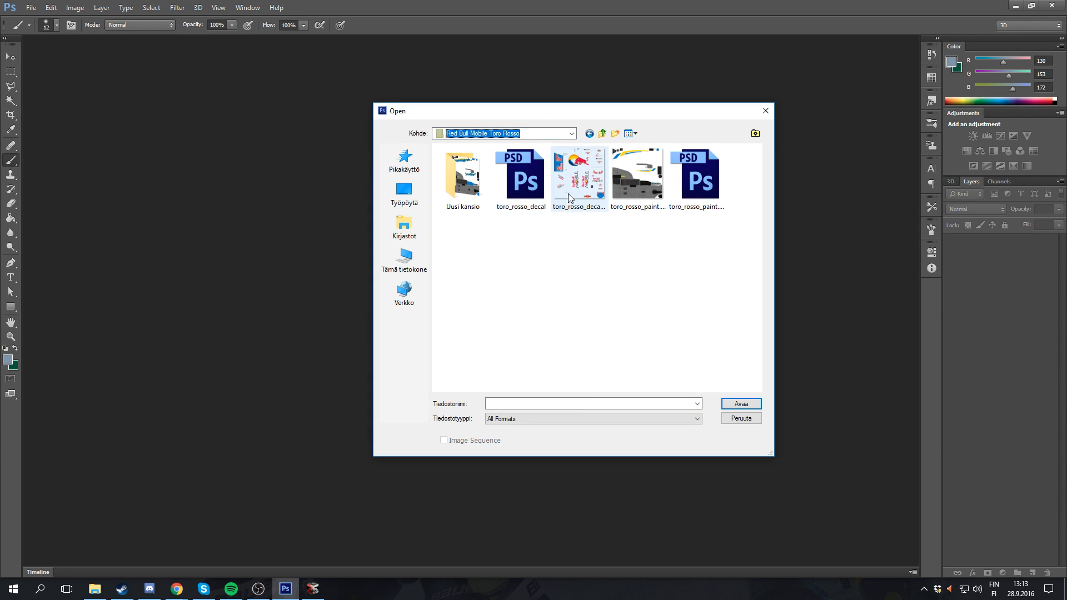
click(638, 174)
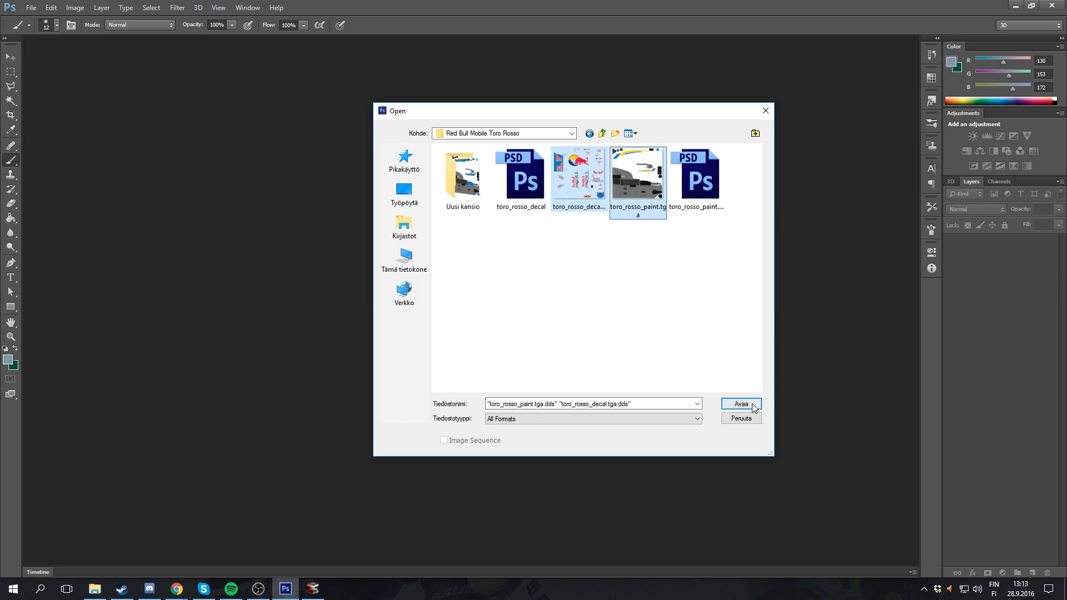
click(741, 403)
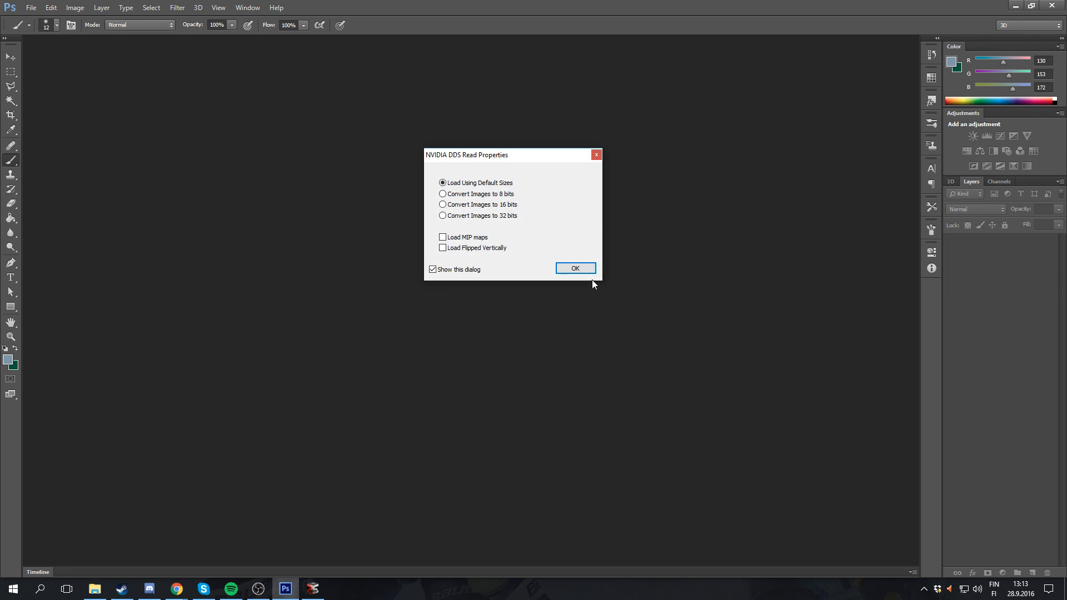
click(574, 267)
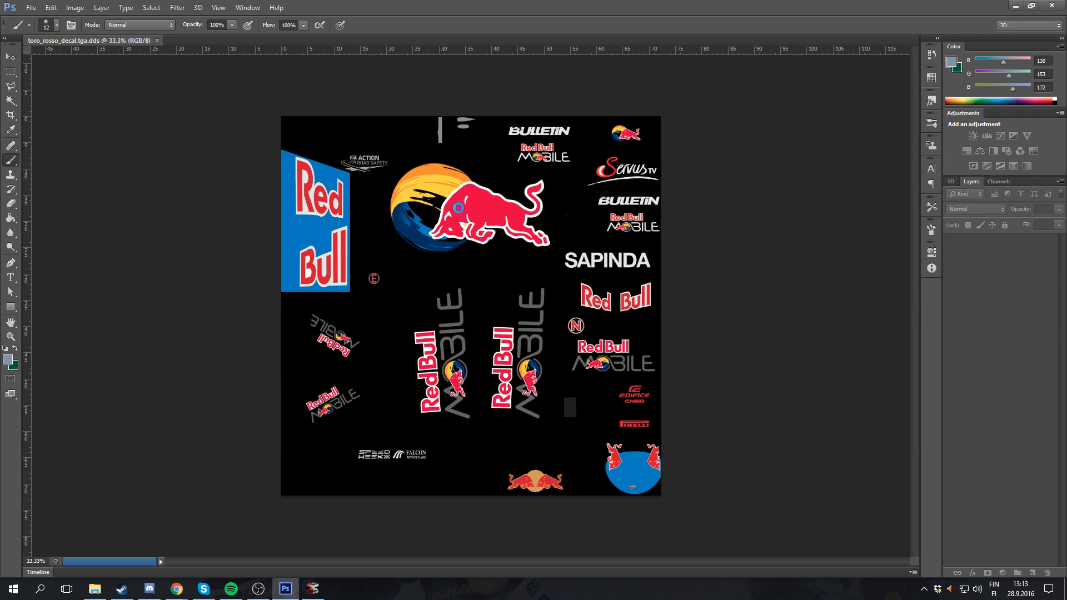
click(232, 40)
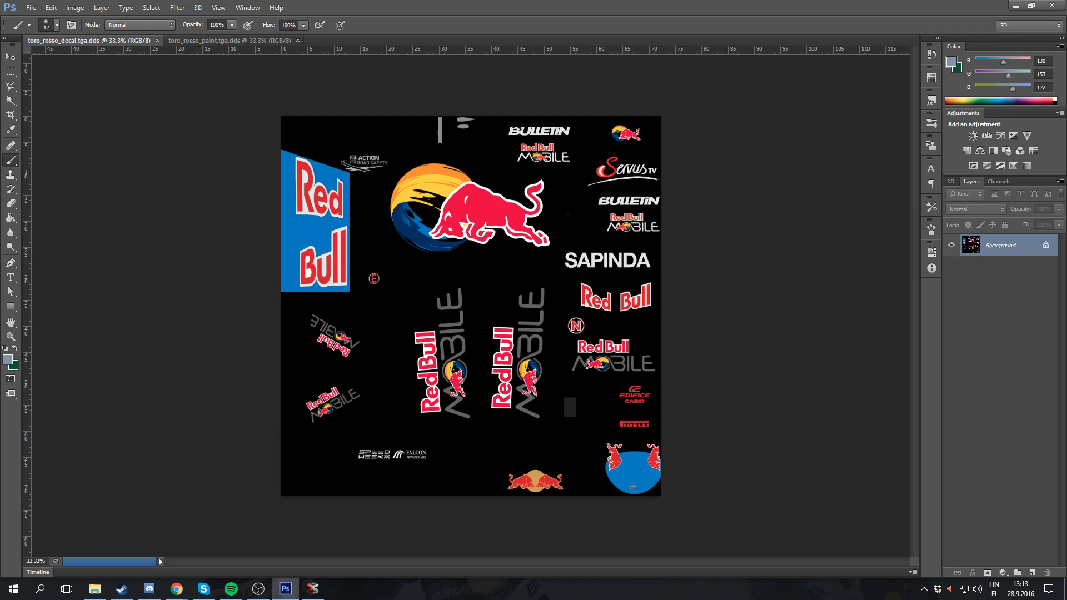
Place Audi-Logo.png into the decal document as a new Audi-Logo layer.
click(30, 7)
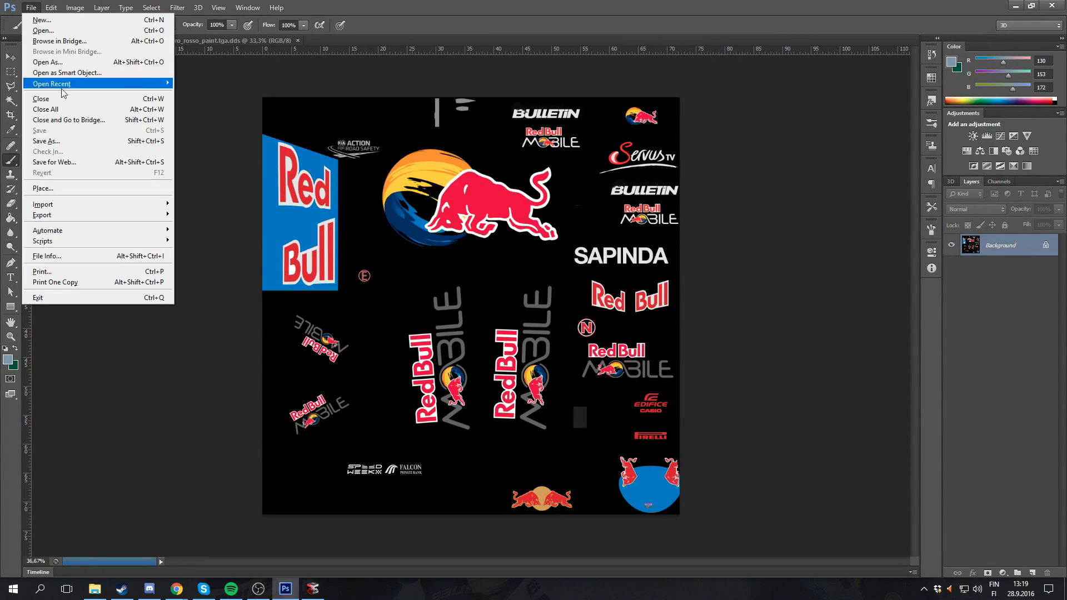
click(43, 188)
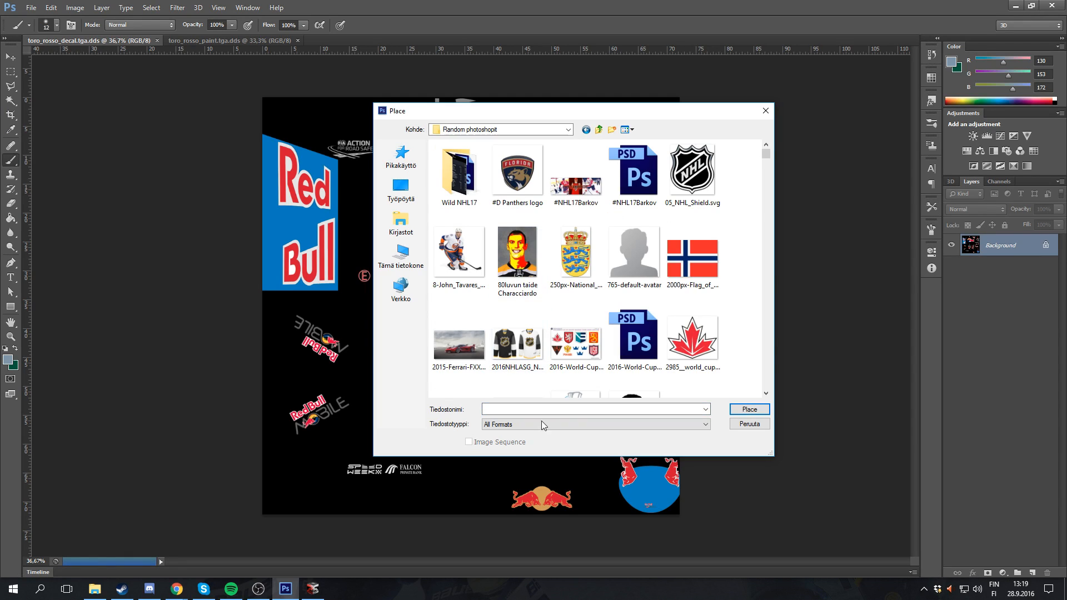
text(audi)
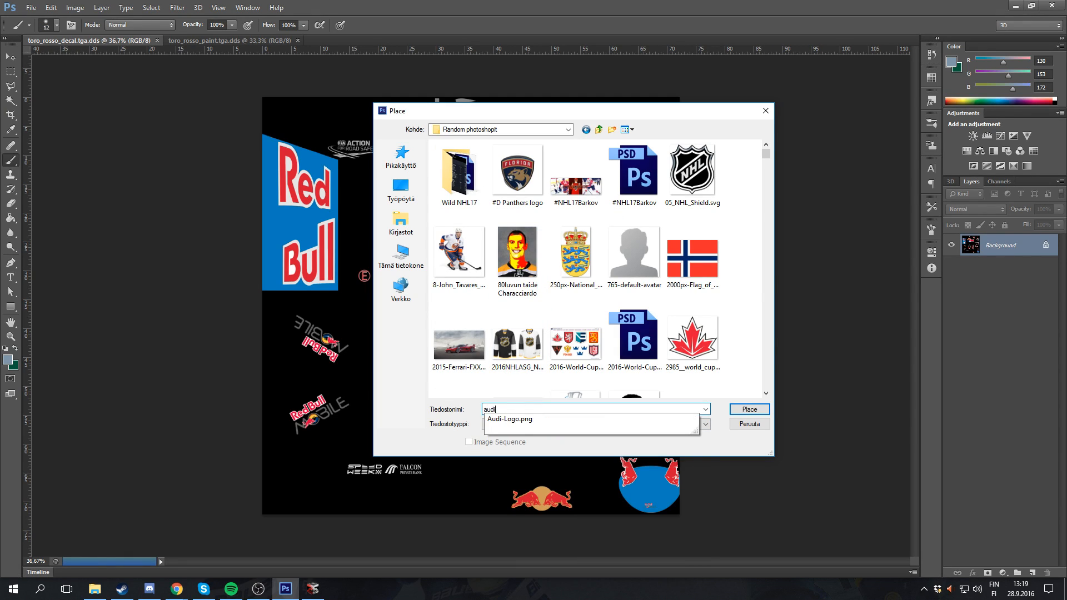
click(509, 418)
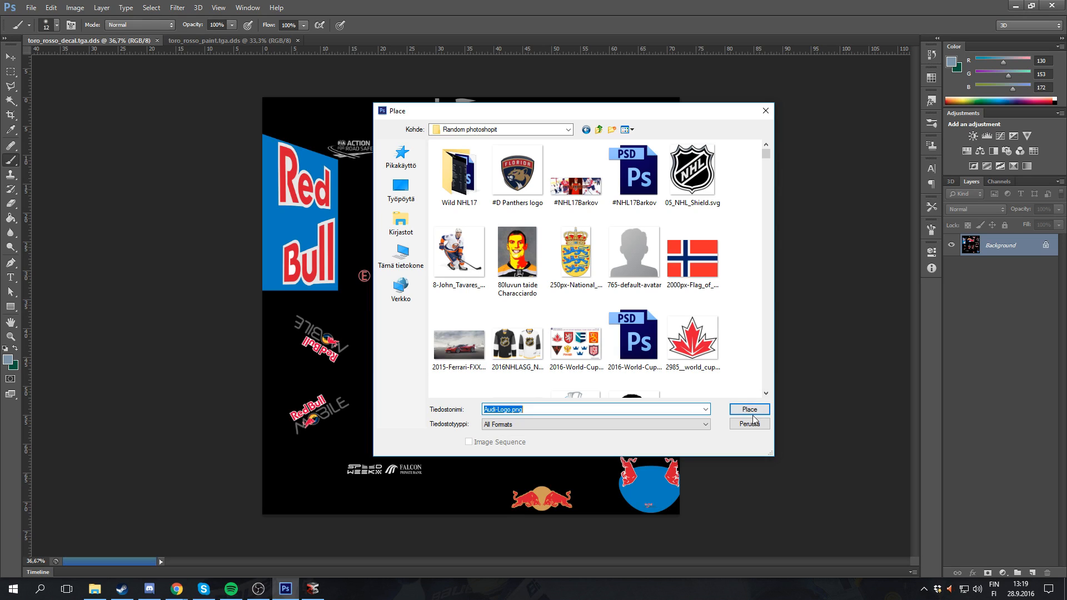
click(749, 409)
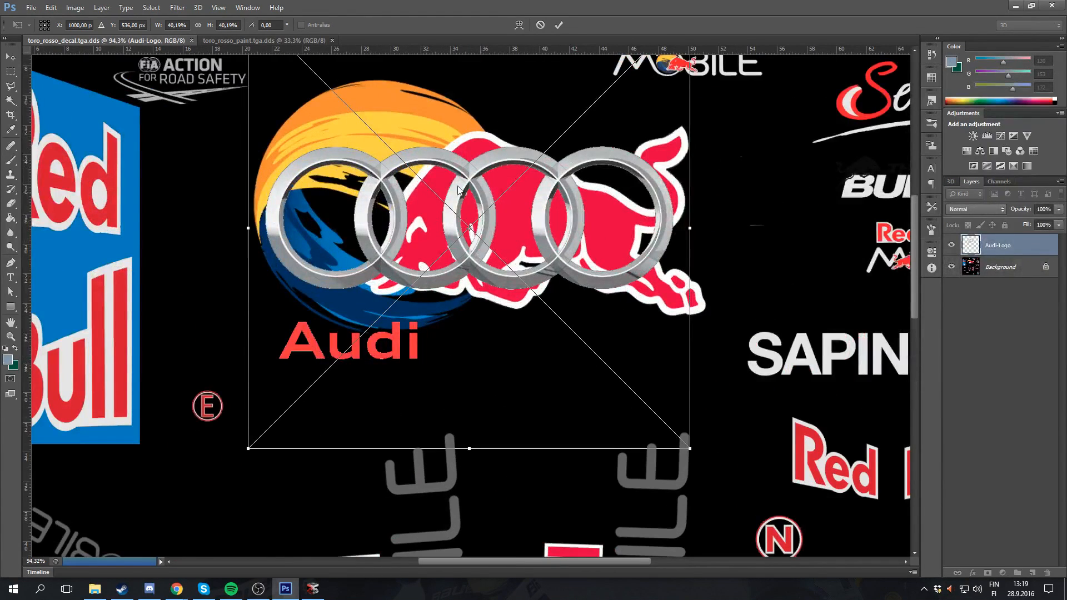
Commit the Audi logo's size and position, then select the Background layer.
click(559, 26)
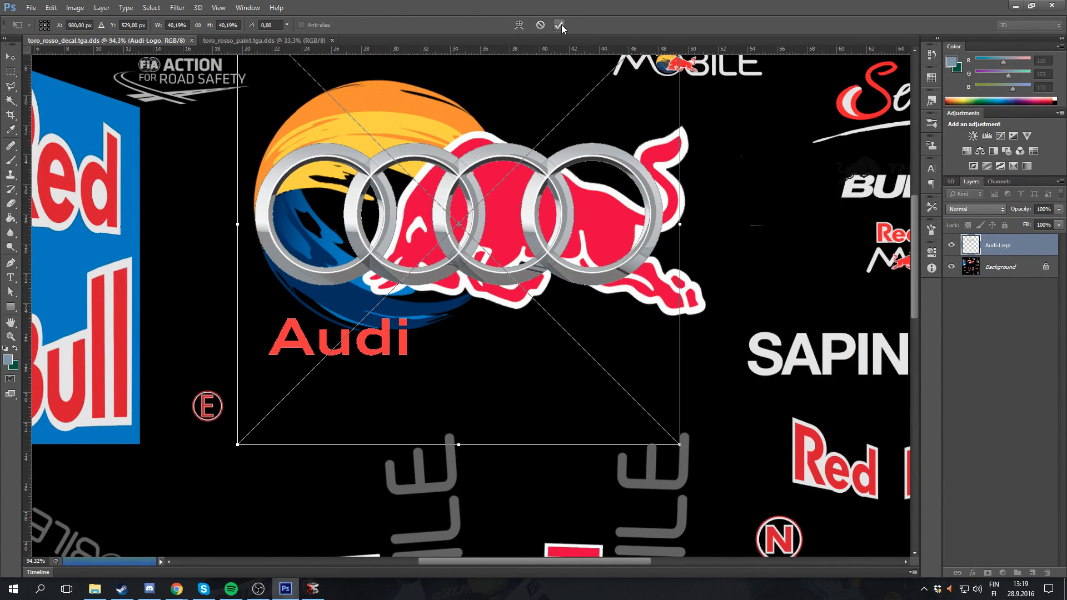
click(561, 25)
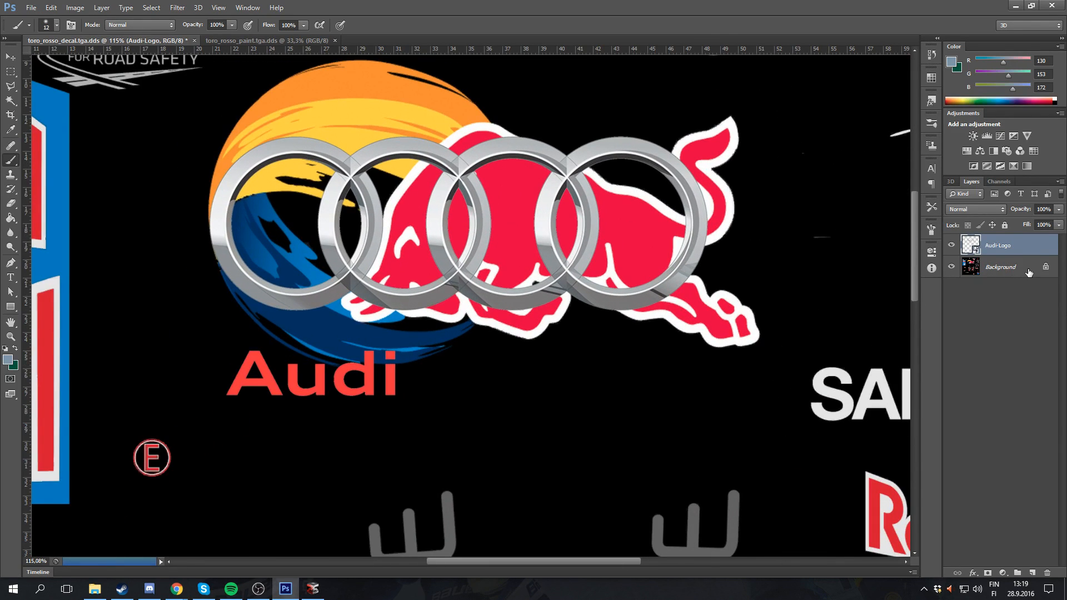
click(1034, 573)
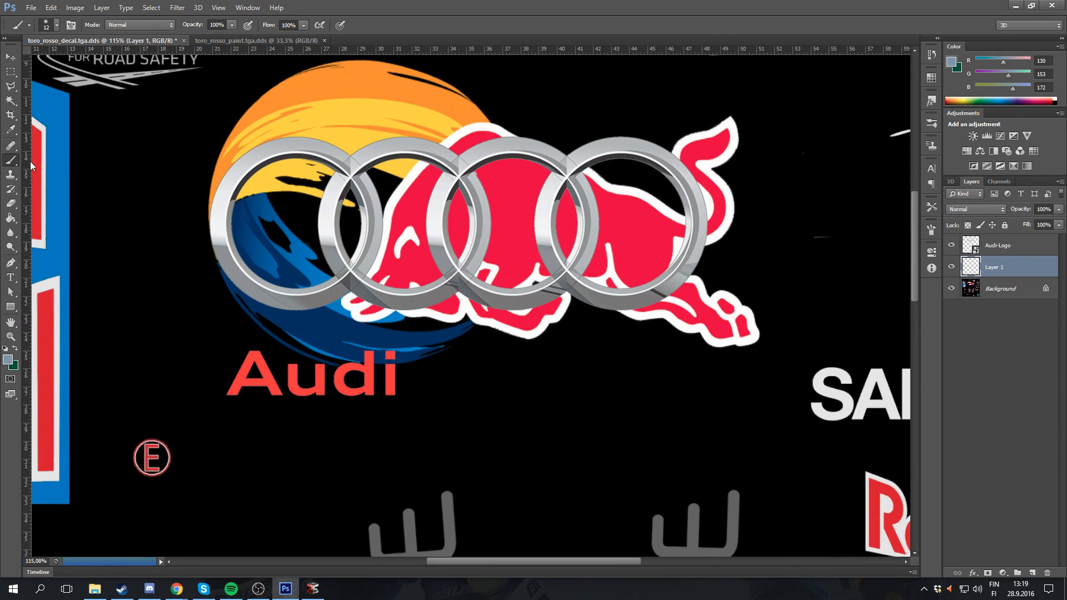
Switch to the Brush tool to paint black over the bull emblem on Layer 1.
click(37, 25)
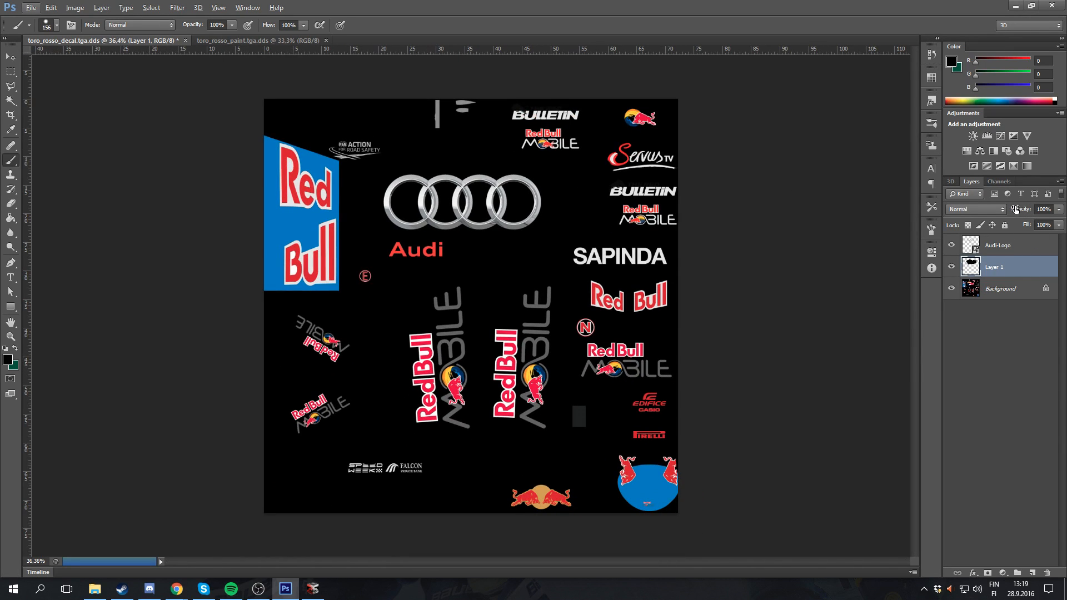
Load the Audi-Logo selection and paint it white into the Alpha 1 channel, removing the bull shape.
click(971, 246)
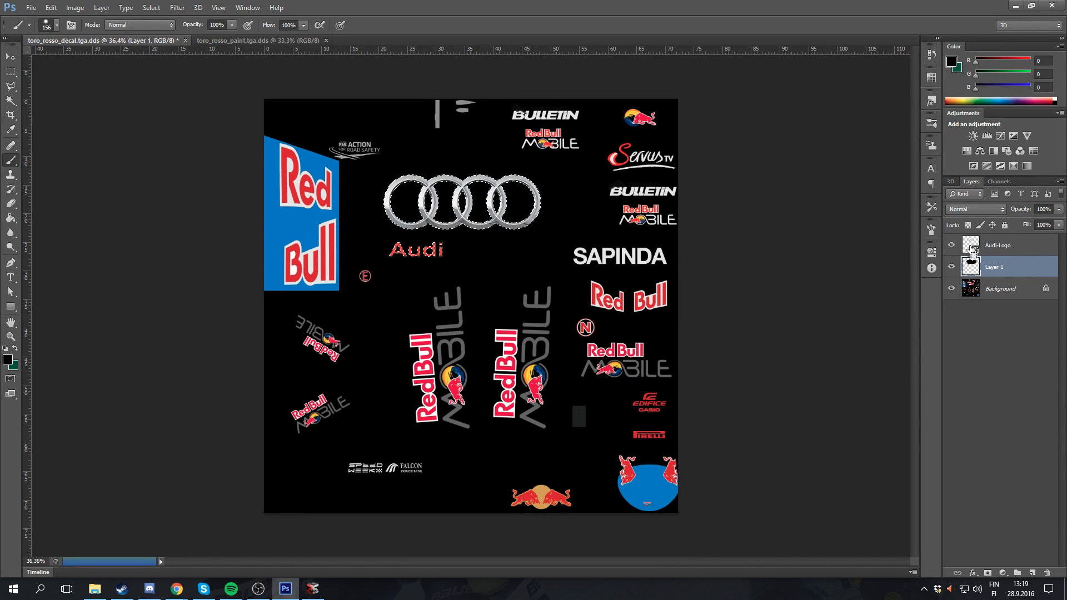
click(998, 182)
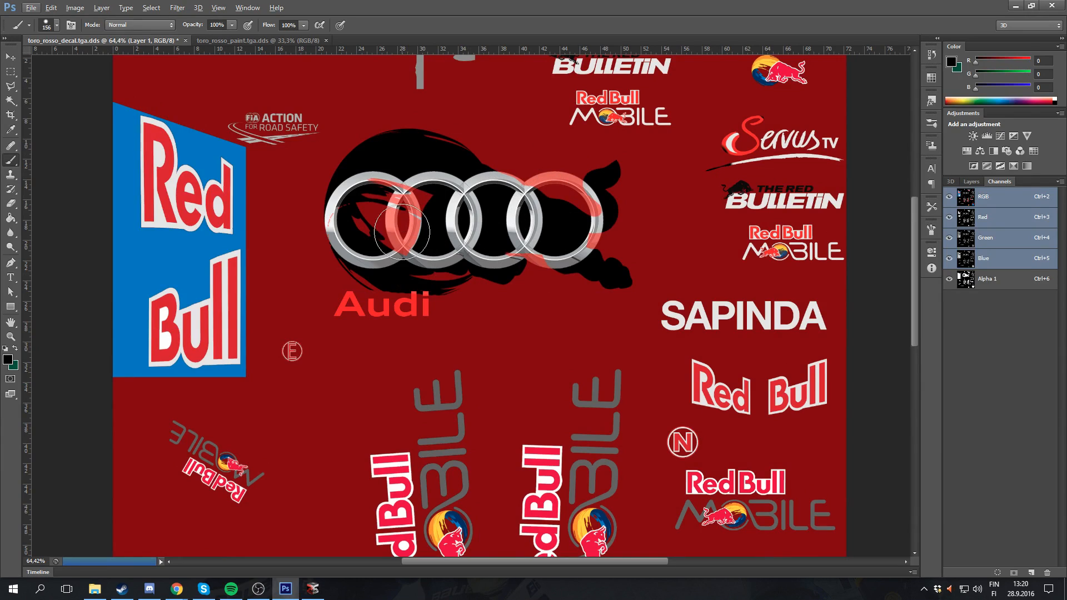
click(986, 278)
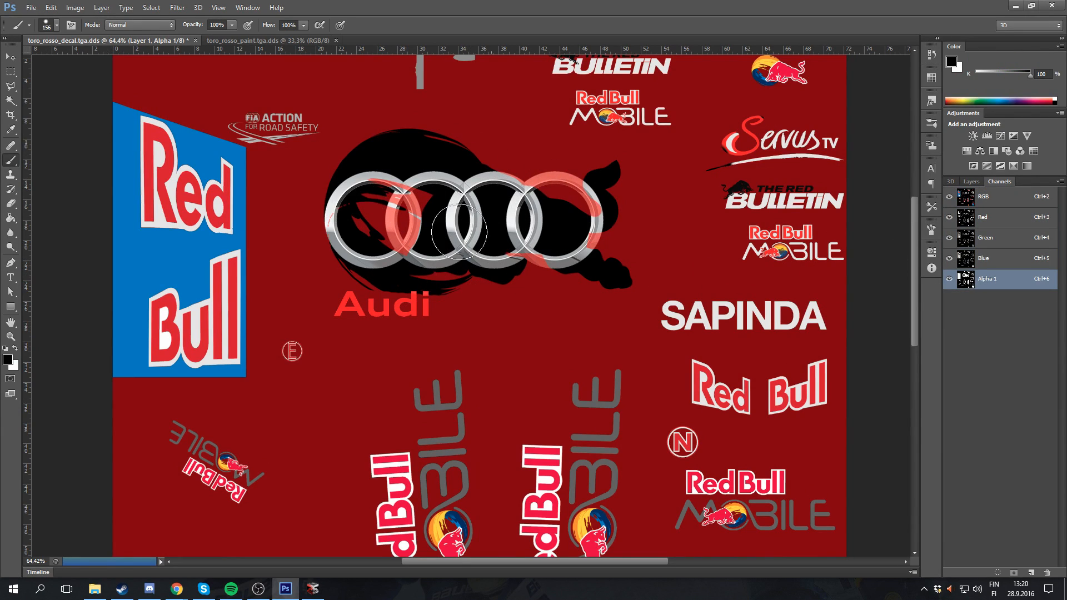
mouse_move(354, 166)
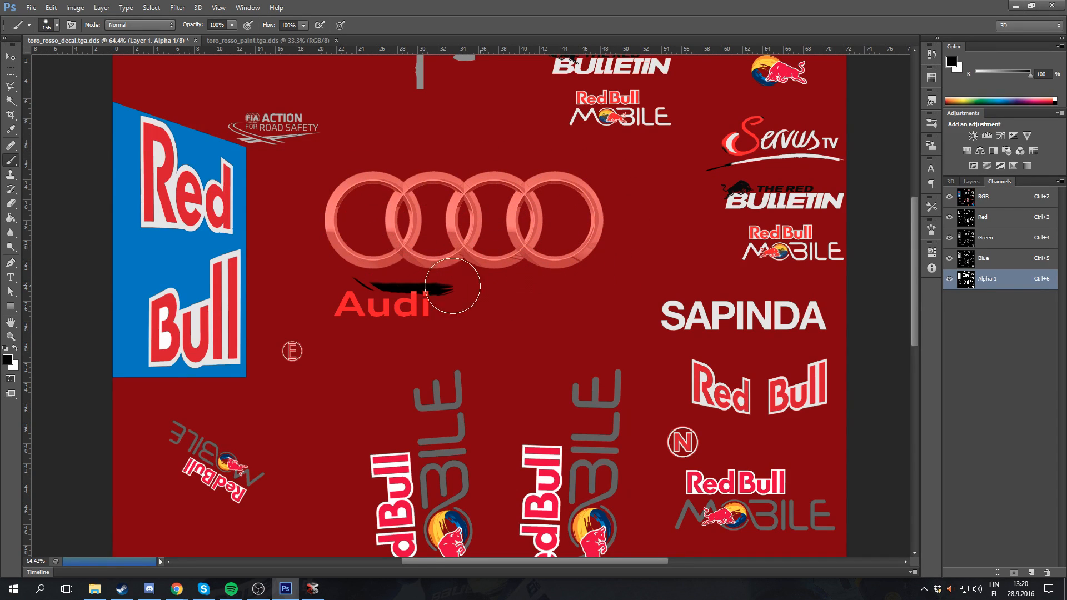
click(971, 181)
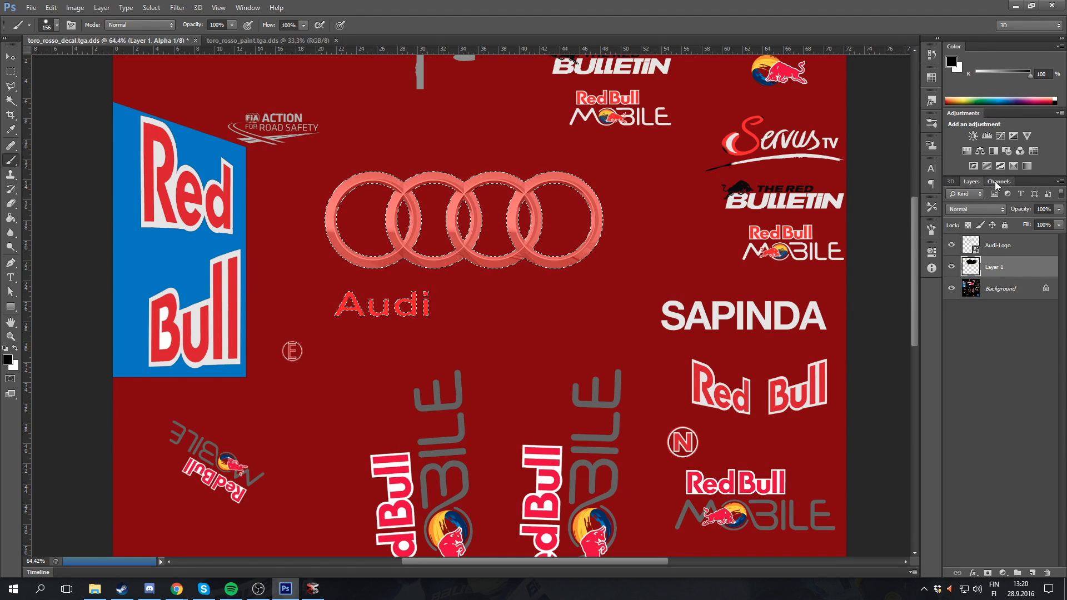
click(999, 182)
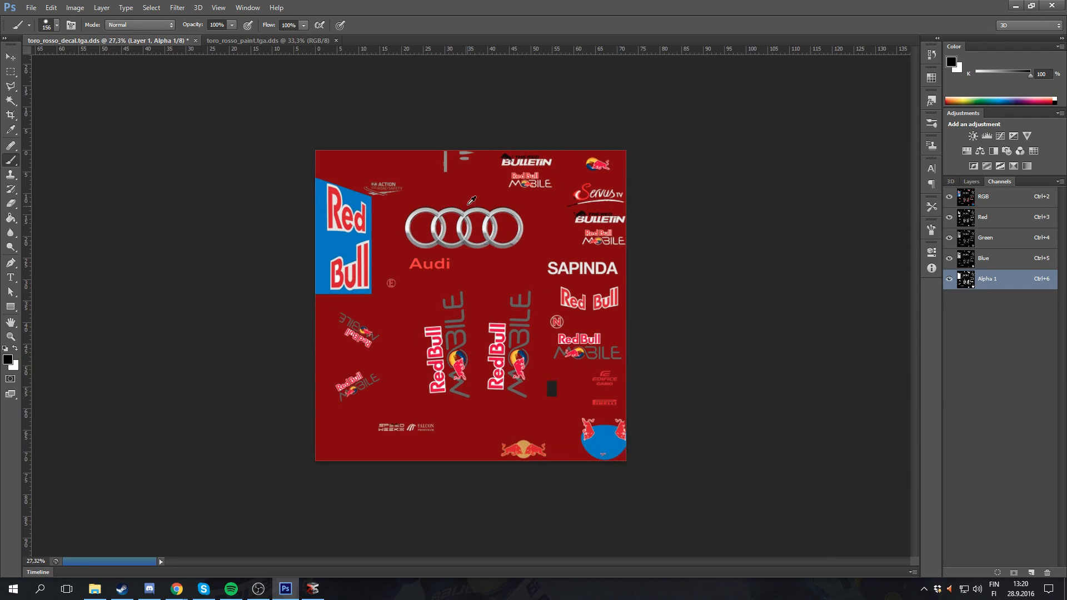
Start Save As for the decal and create and open a new export folder.
click(971, 181)
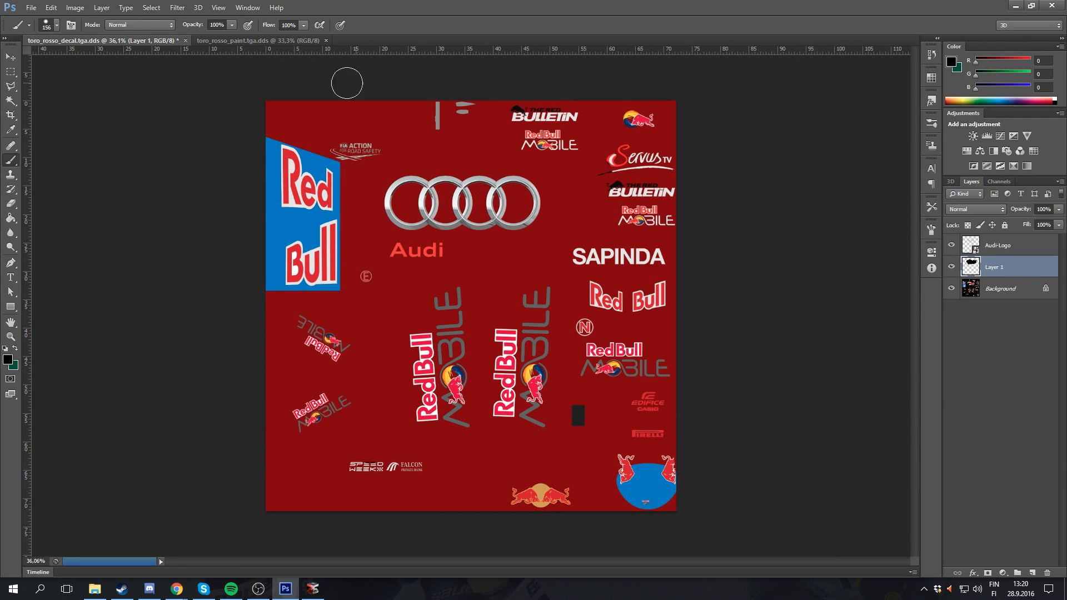
click(31, 7)
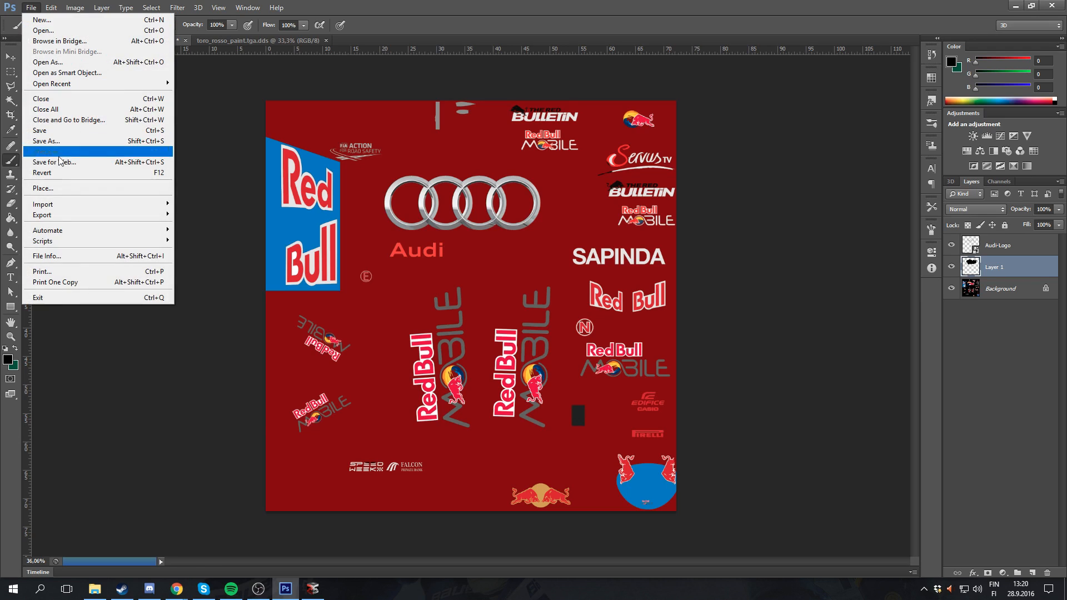
click(45, 141)
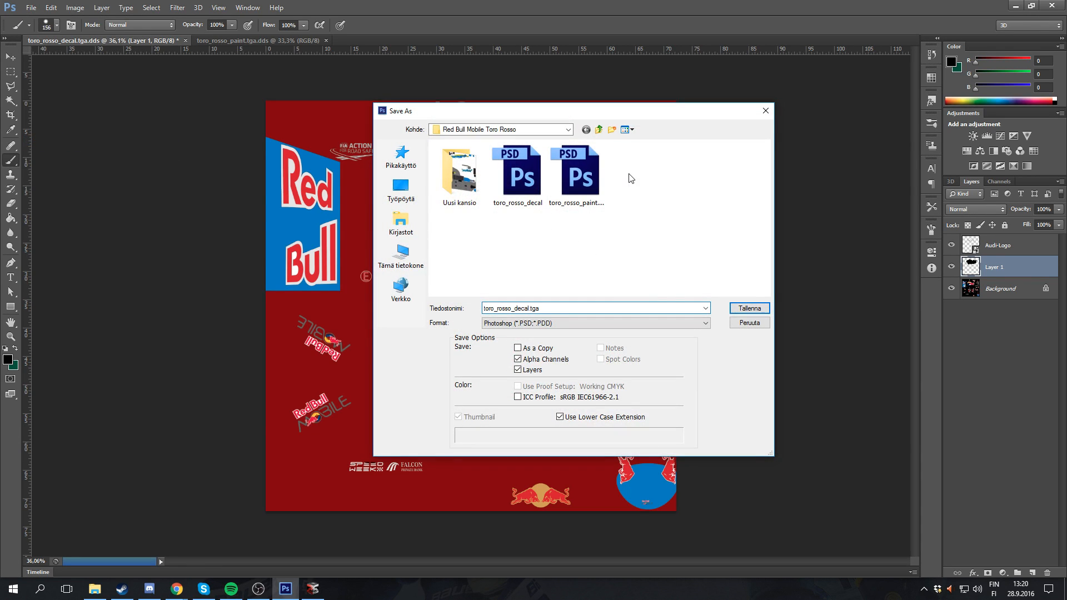
click(598, 130)
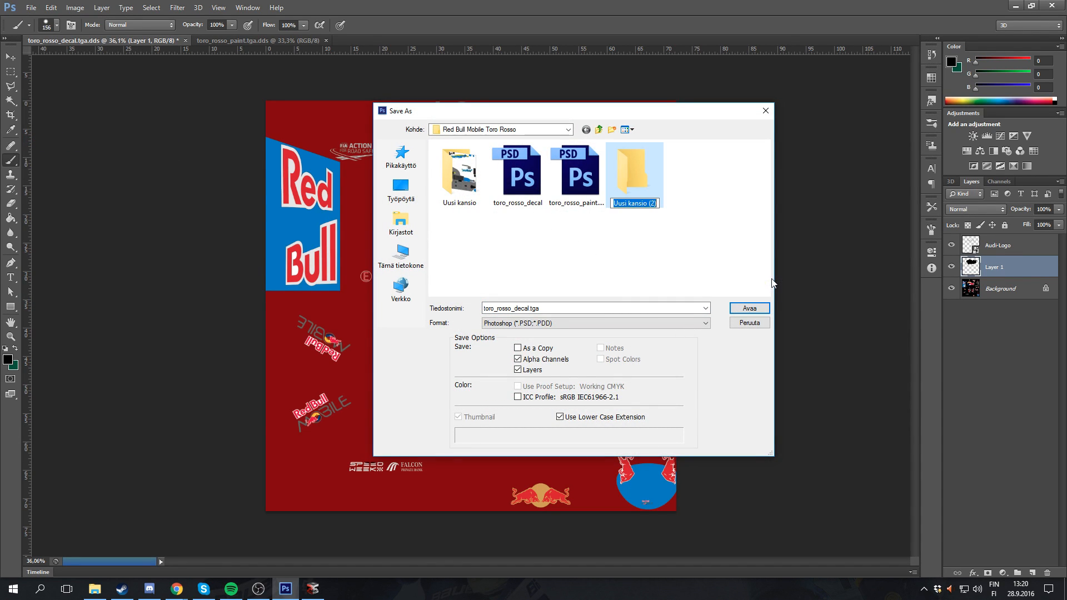
double_click(633, 170)
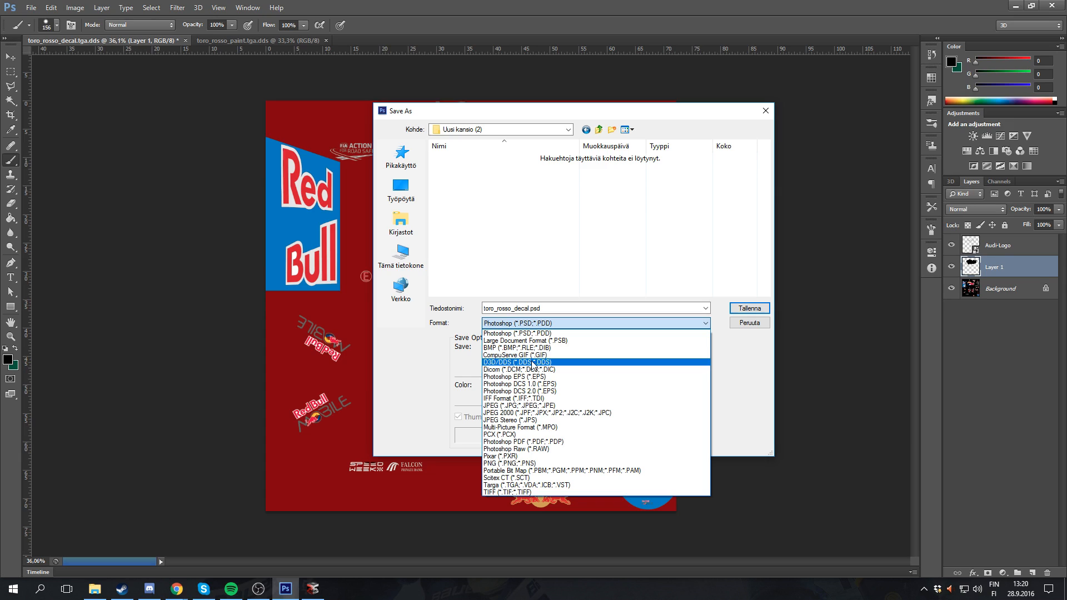
Save the decal in D3D/DDS format with DXT5 compression.
click(519, 362)
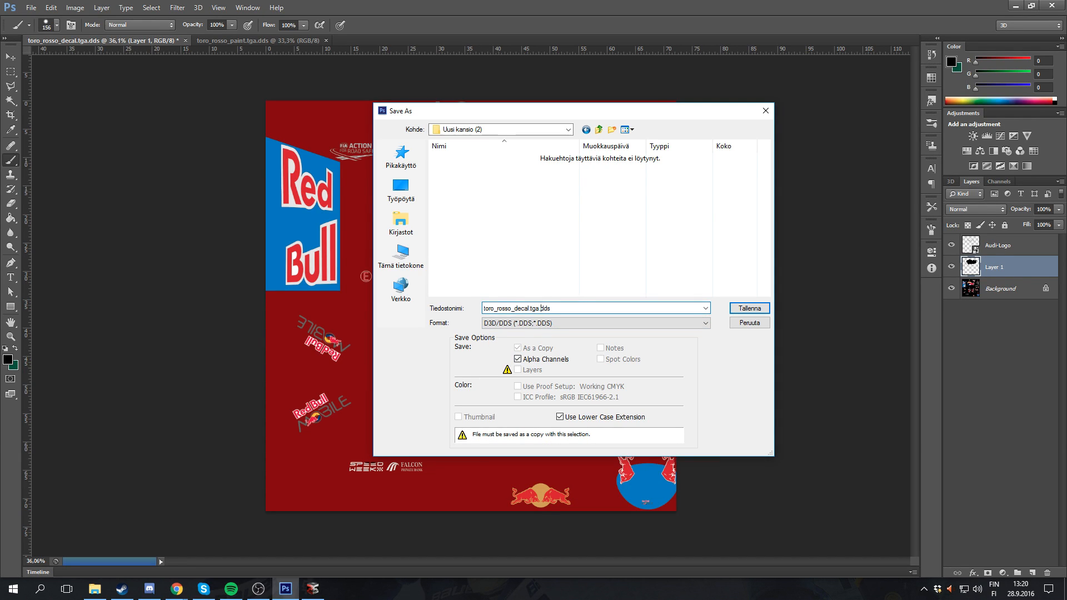
click(748, 308)
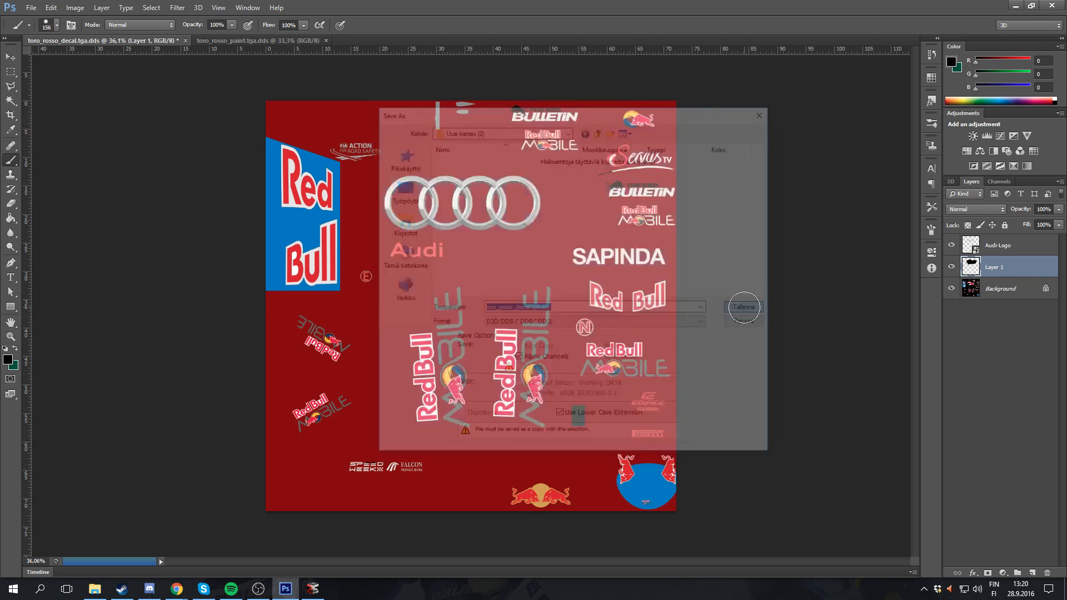
click(744, 307)
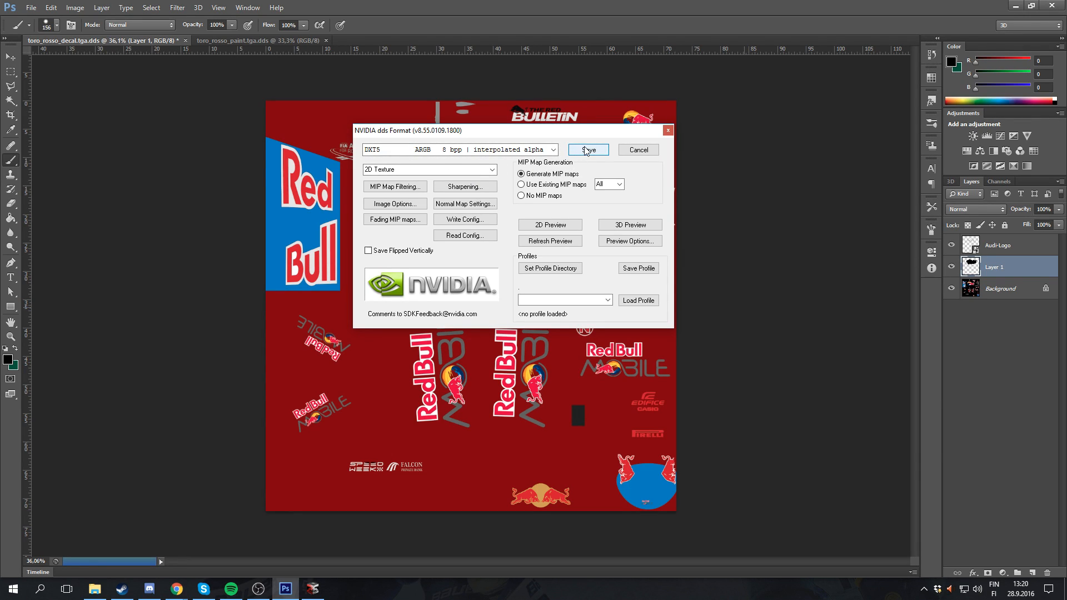
click(587, 149)
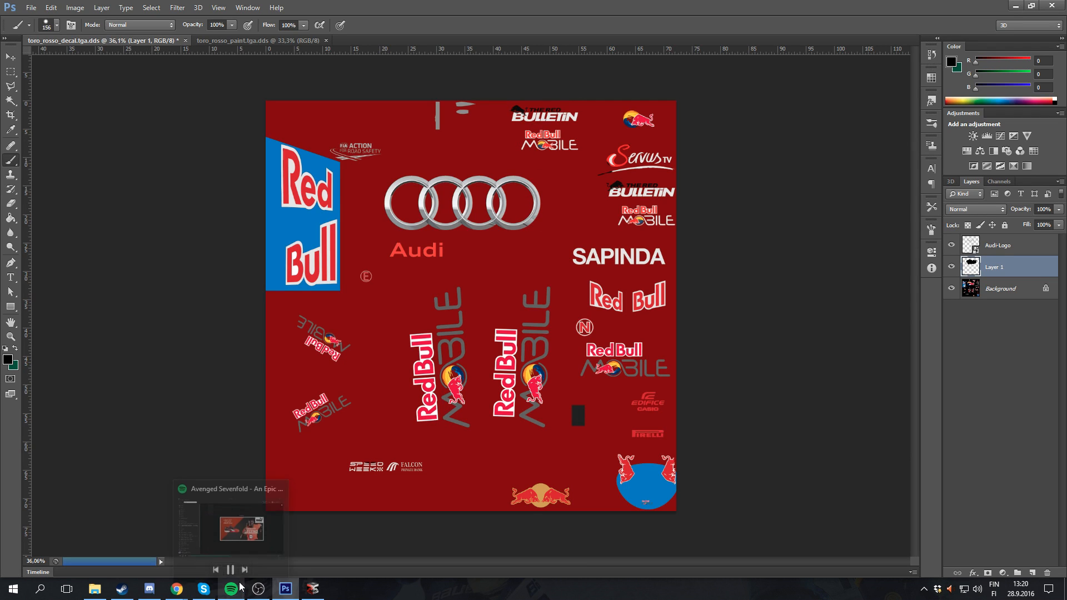
Import the new DDS file over the toro_rosso_decal.tga texture in the archive.
click(313, 589)
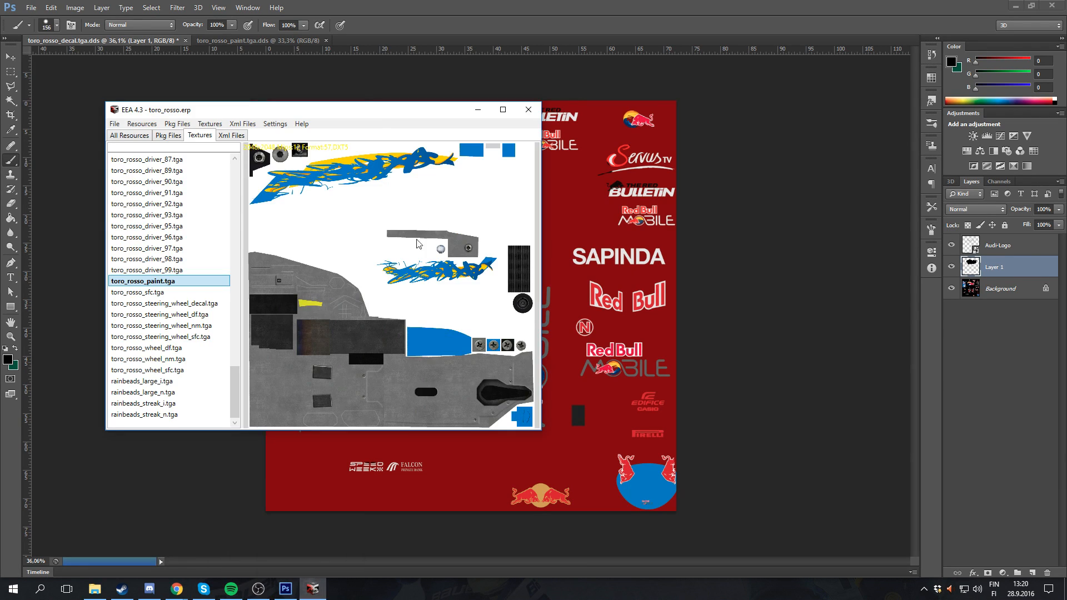
click(146, 248)
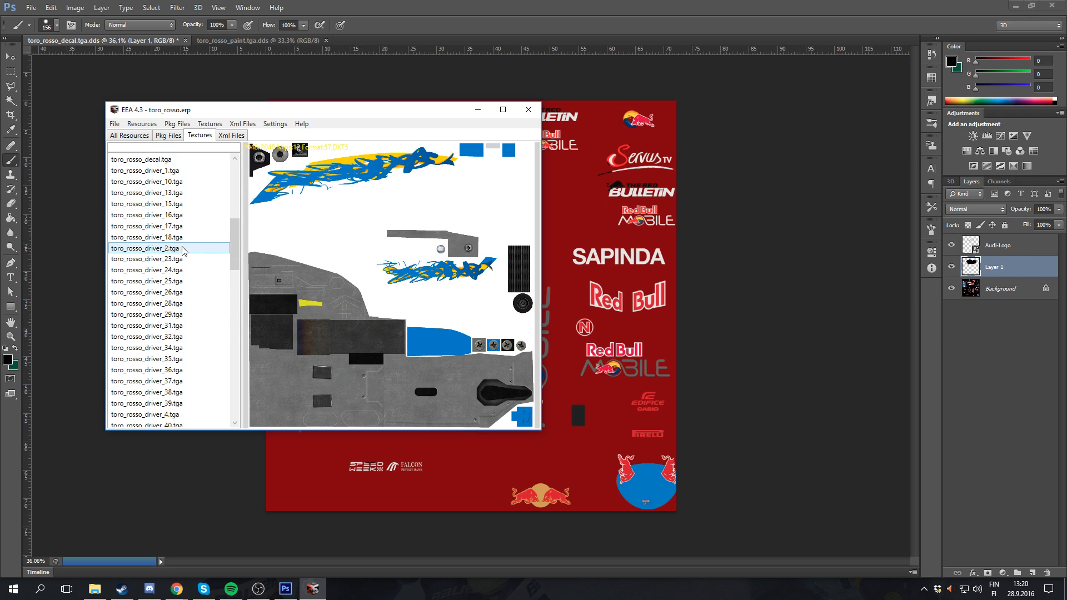
click(143, 159)
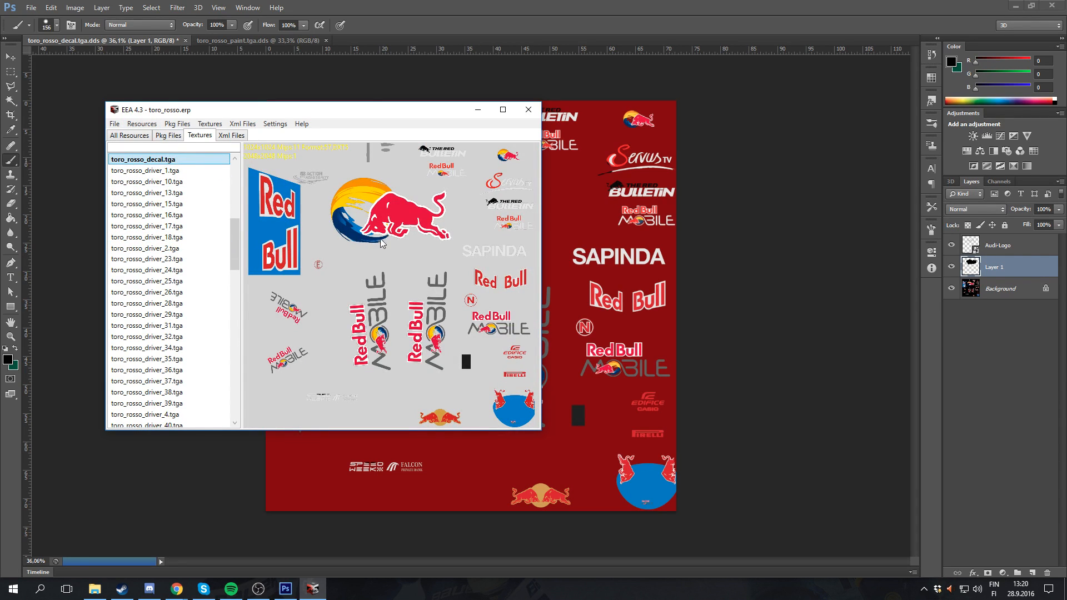
scroll(up, 3)
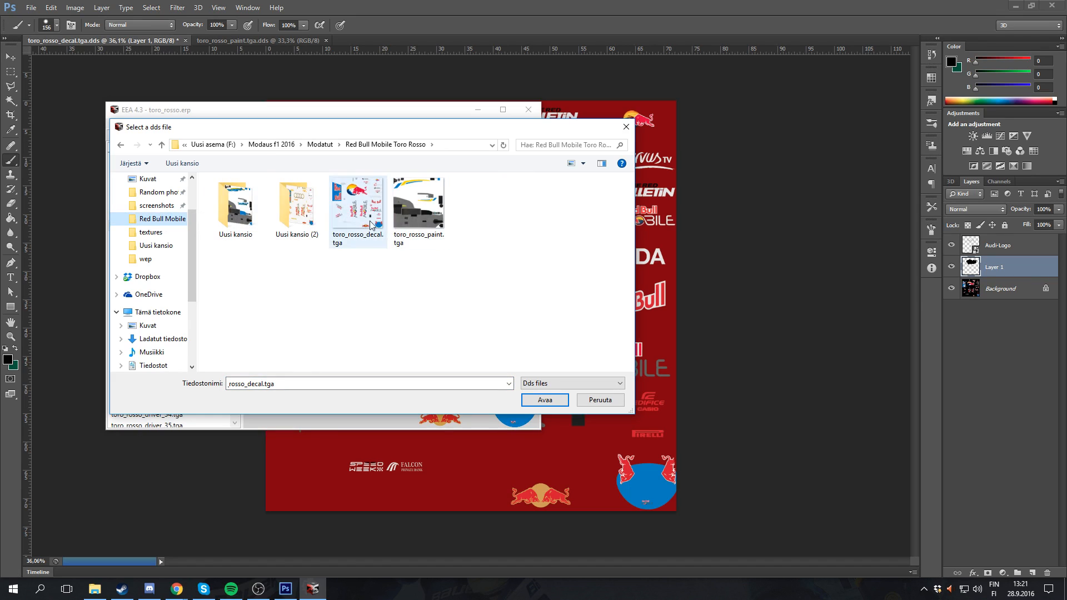
double_click(297, 204)
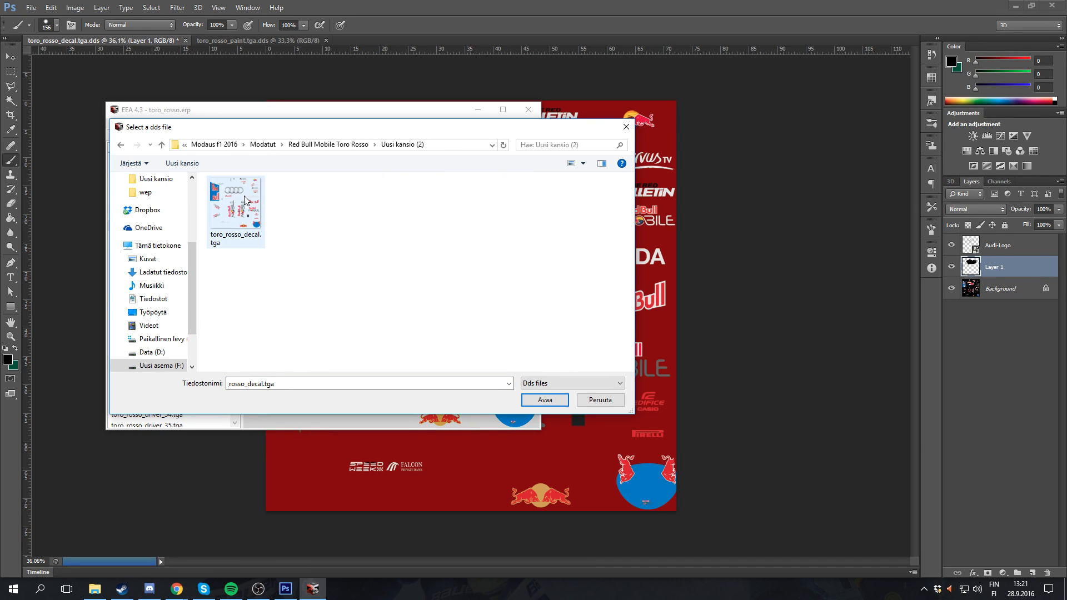
click(544, 400)
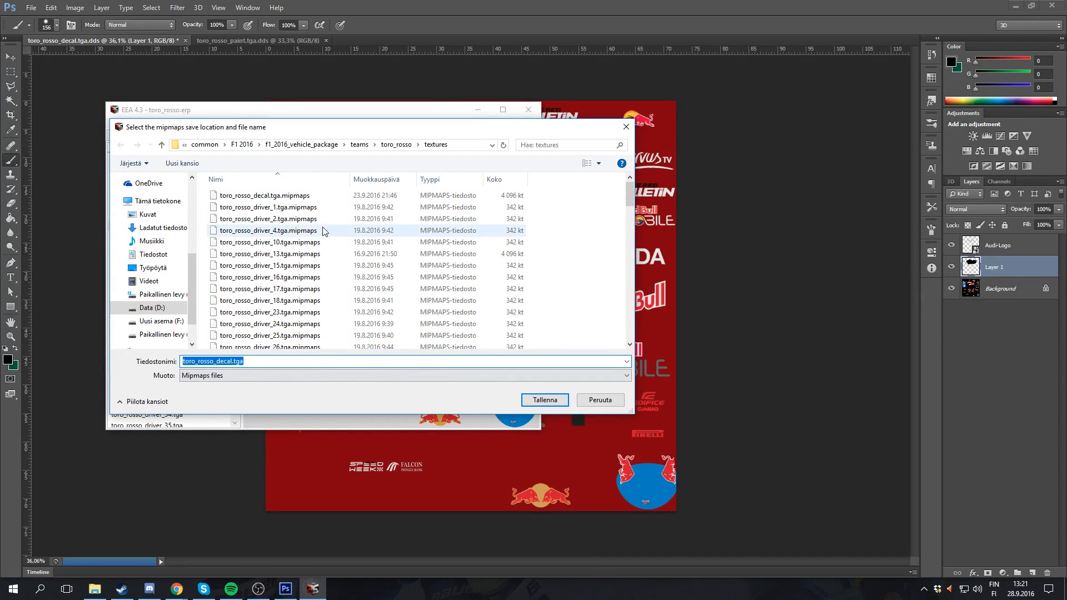
Save the mipmaps file to the textures folder, overwriting the existing one with Kyllä.
click(265, 195)
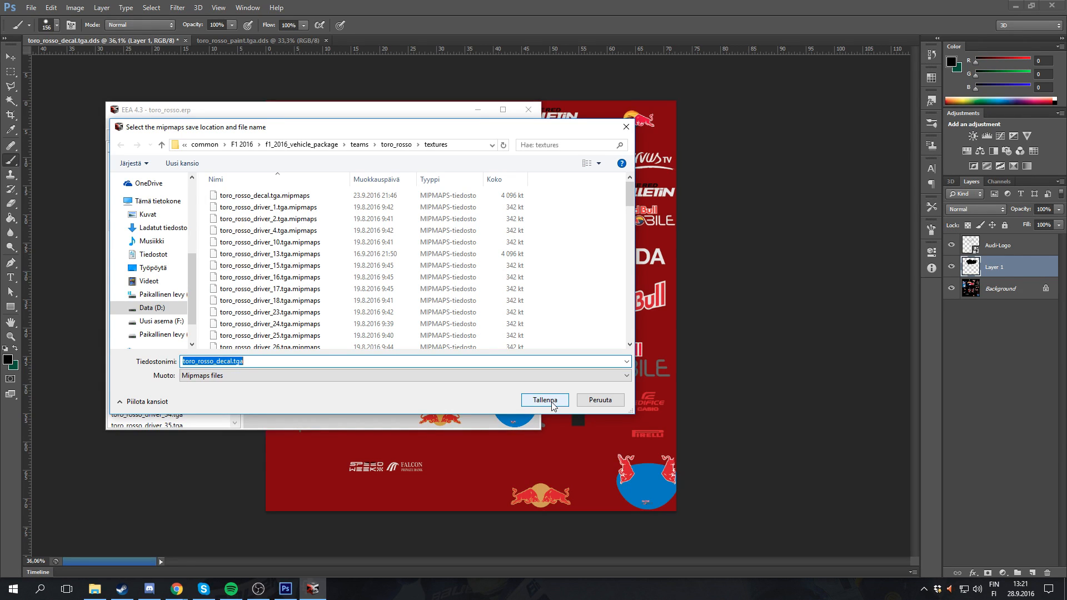
click(544, 400)
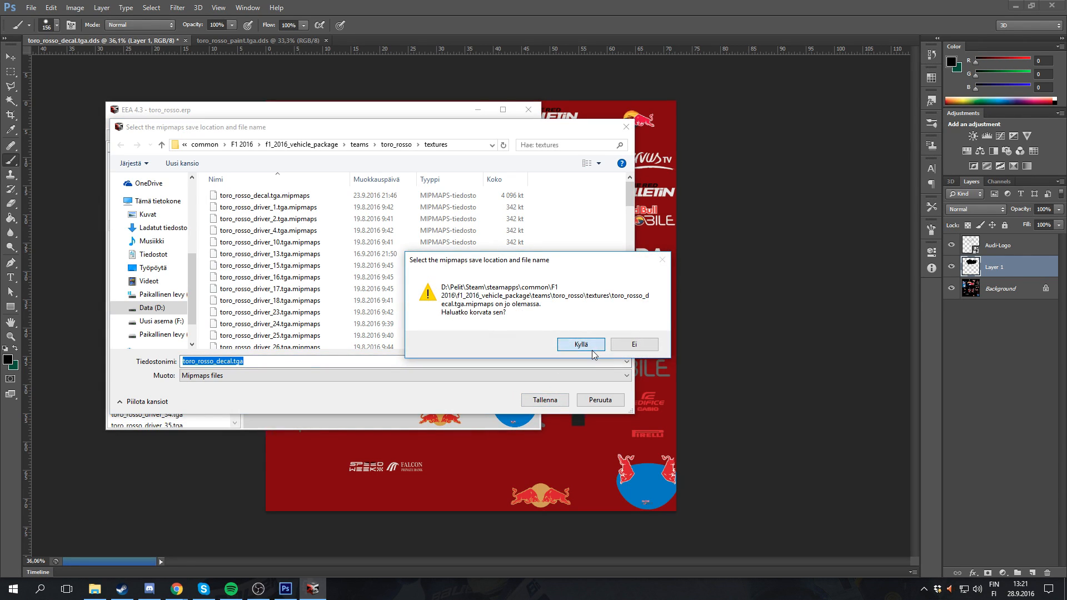
click(580, 345)
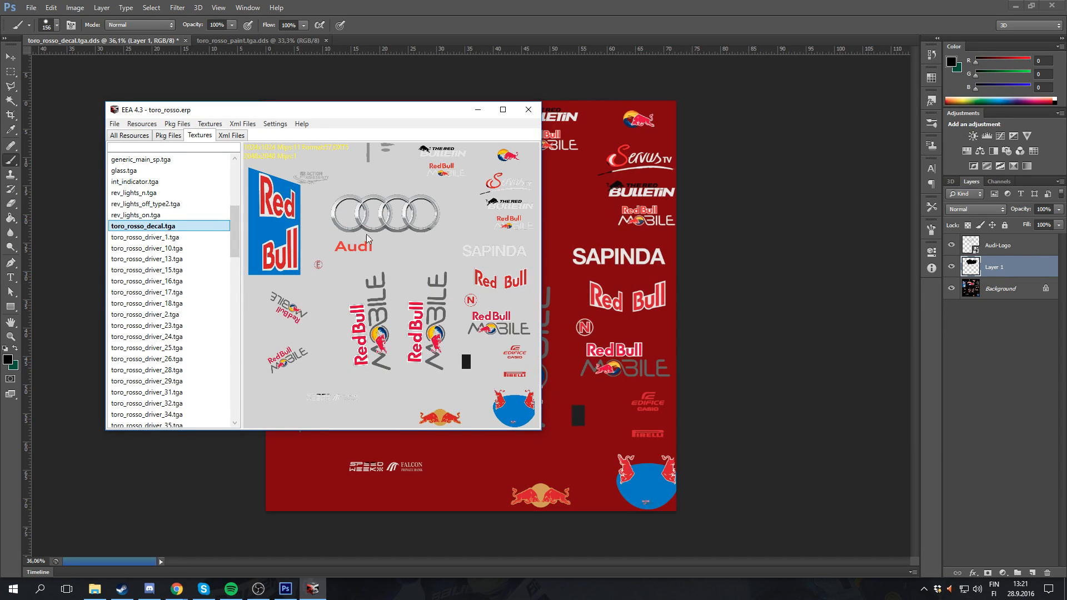
Save the archive over the original toro_rosso.erp, confirming the overwrite with Kyllä.
click(114, 123)
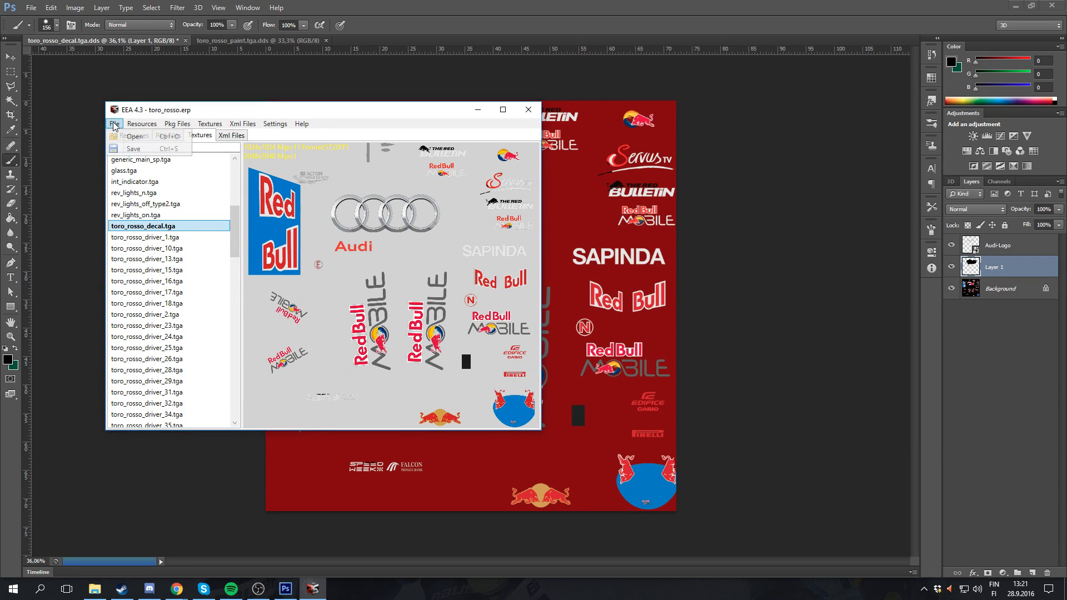
mouse_move(134, 148)
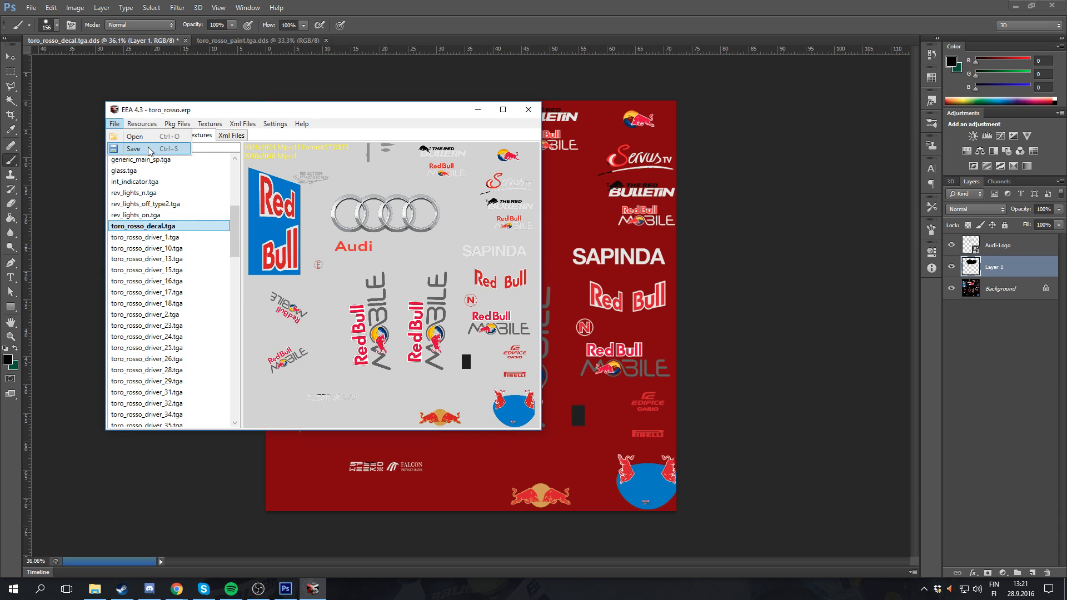
click(134, 149)
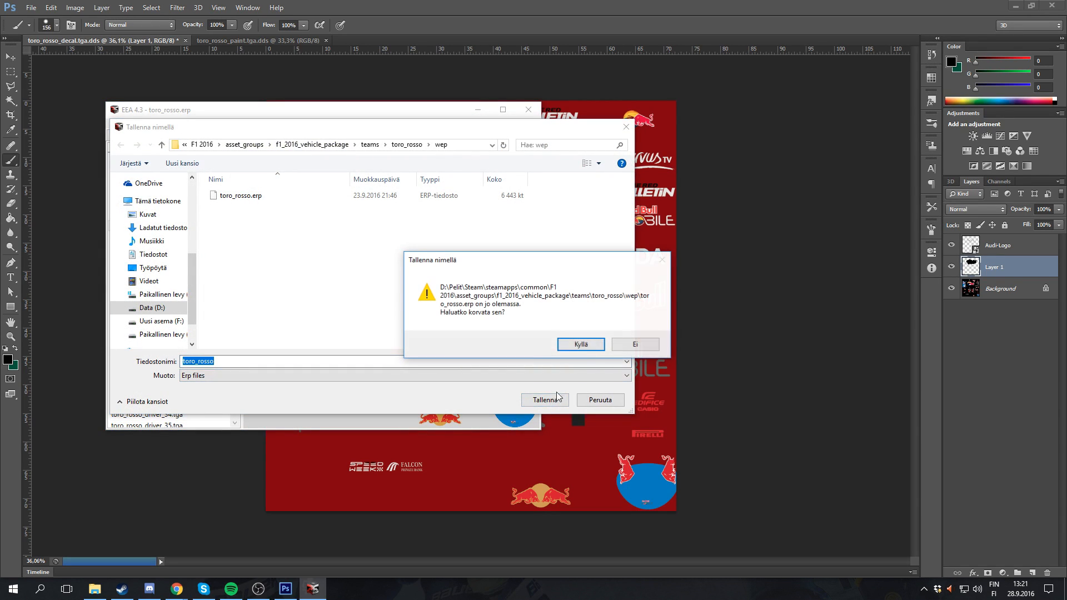
click(579, 344)
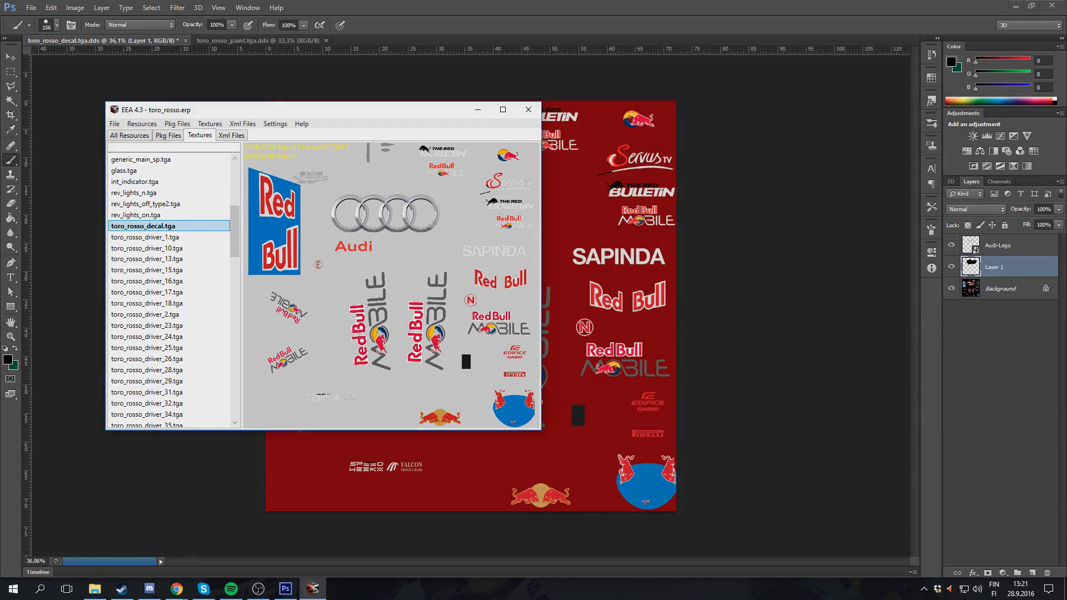
click(313, 589)
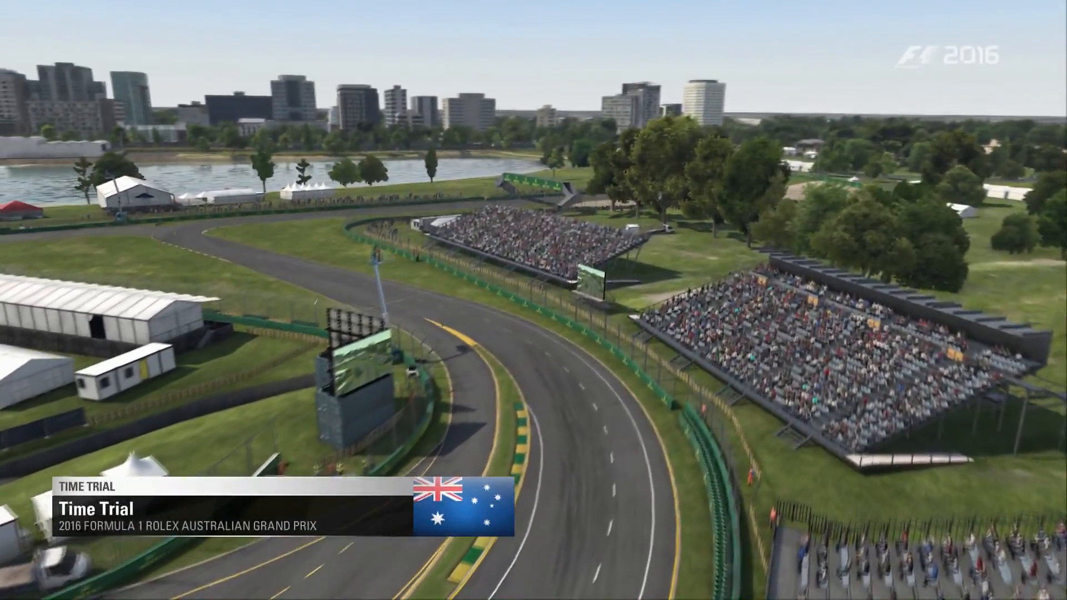